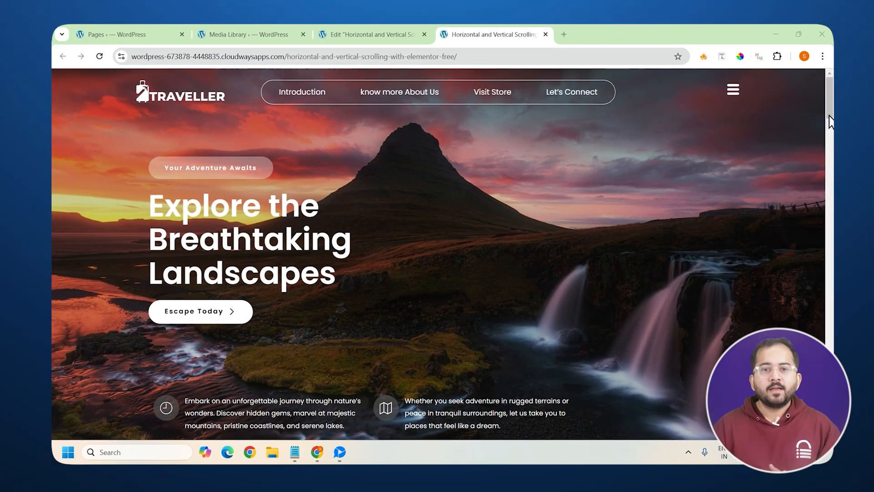
Step: Scroll down through the page to review its sections
{"action": "scroll", "scroll_direction": "down", "scroll_amount": 3}
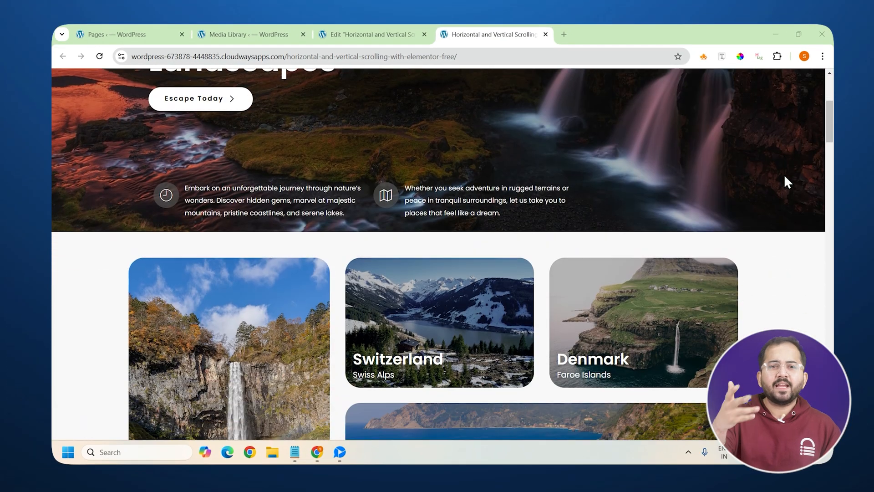
{"action": "scroll", "scroll_direction": "down", "scroll_amount": 3}
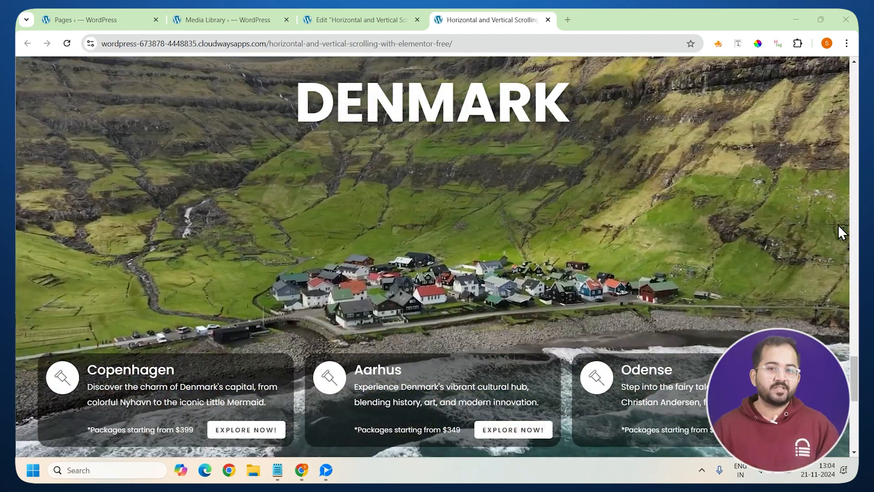
{"action": "scroll", "scroll_direction": "down", "scroll_amount": 3}
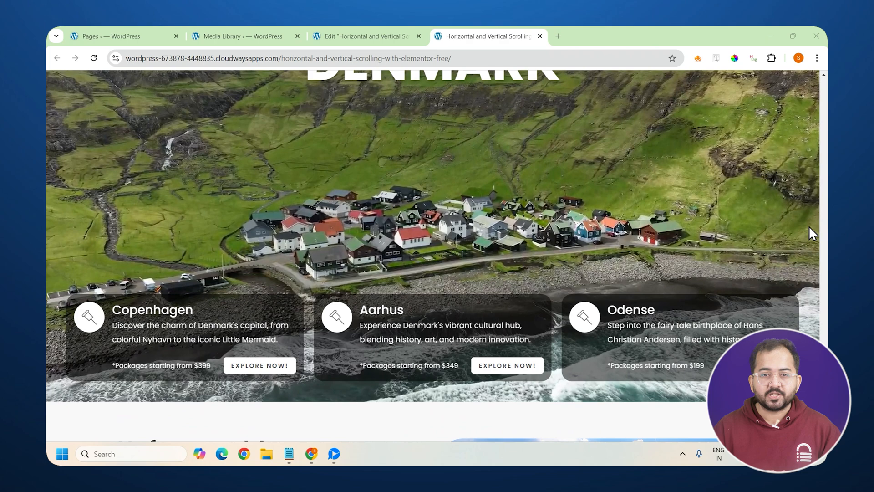
{"action": "scroll", "scroll_direction": "down", "scroll_amount": 3}
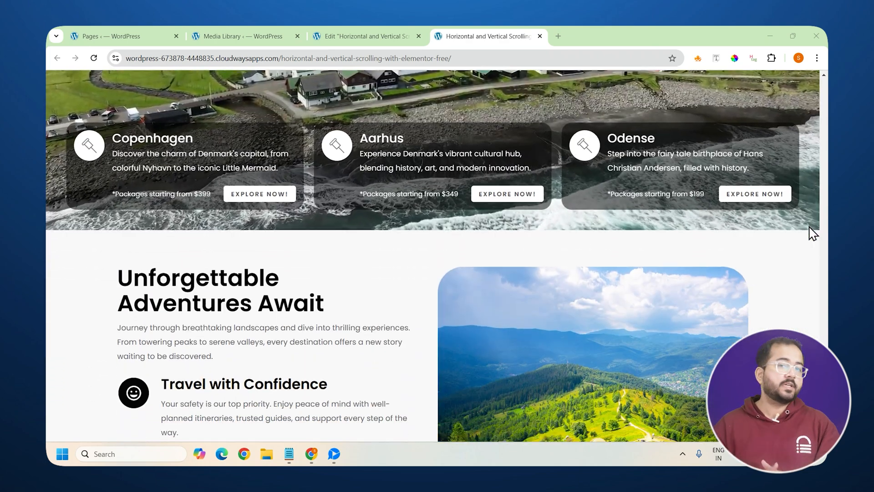
{"action": "scroll", "scroll_direction": "down", "scroll_amount": 3}
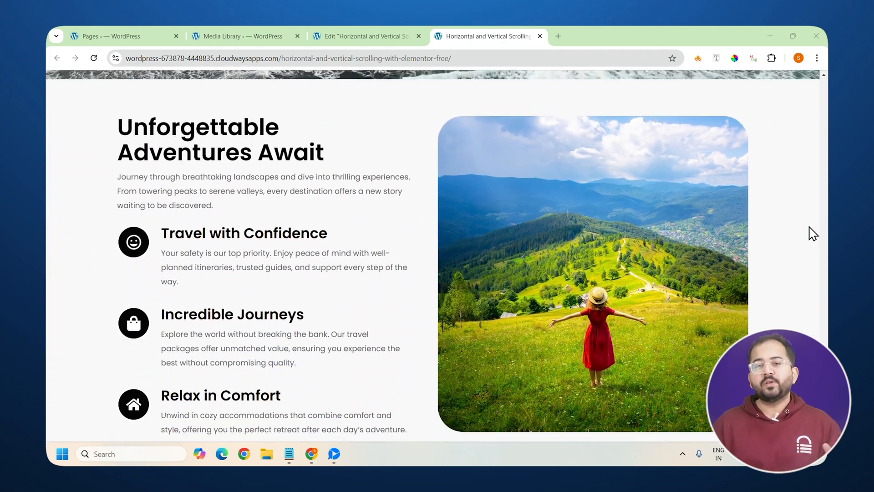
{"action": "scroll", "scroll_direction": "down", "scroll_amount": 3}
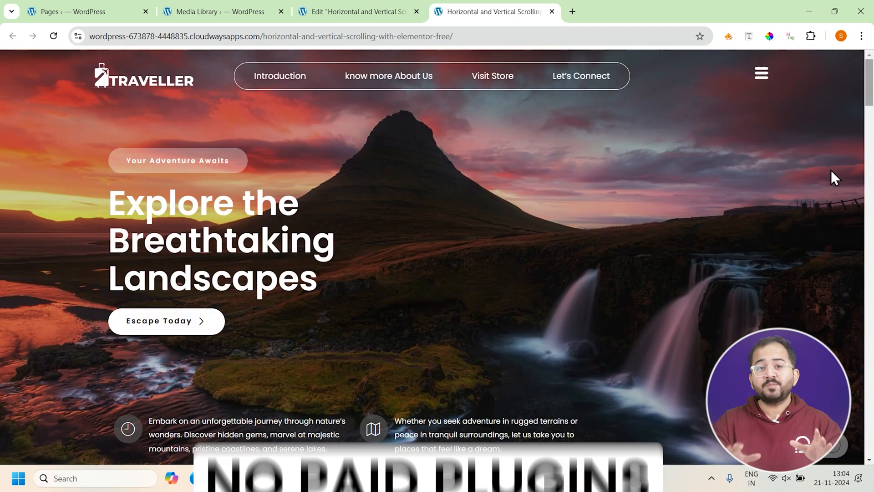
{"action": "scroll", "scroll_direction": "down", "scroll_amount": 3}
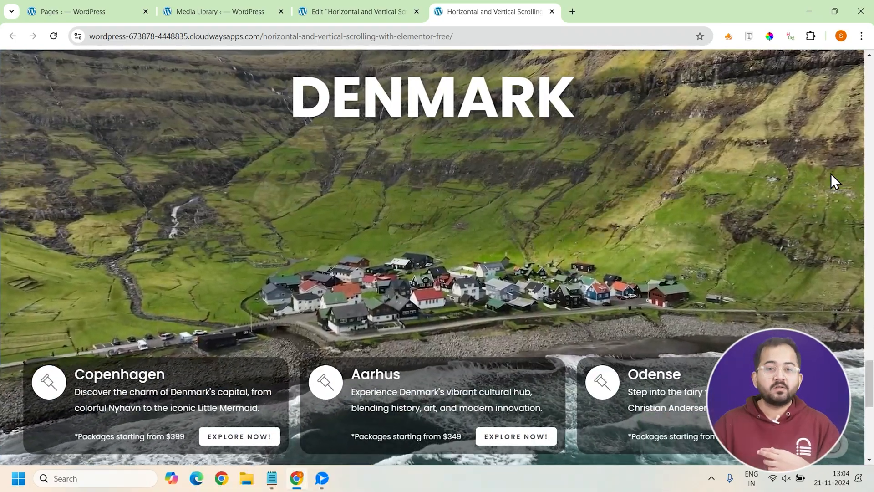
{"action": "scroll", "scroll_direction": "down", "scroll_amount": 3}
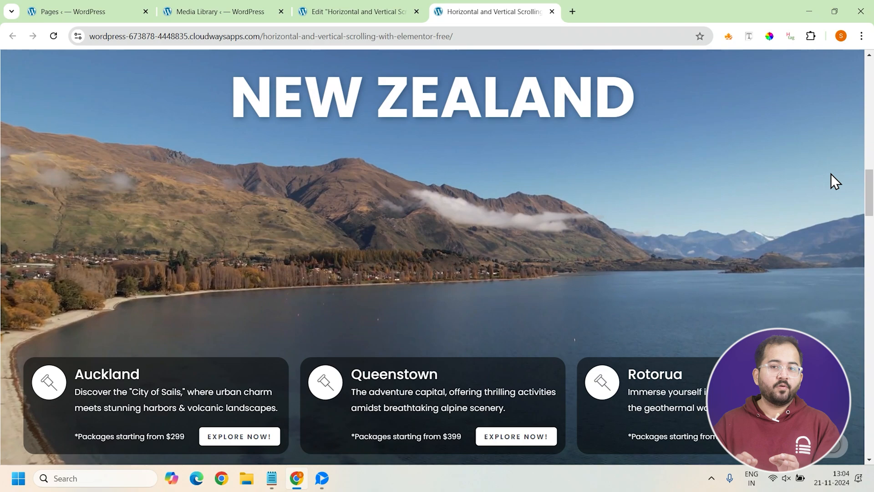
{"action": "scroll", "scroll_direction": "down", "scroll_amount": 3}
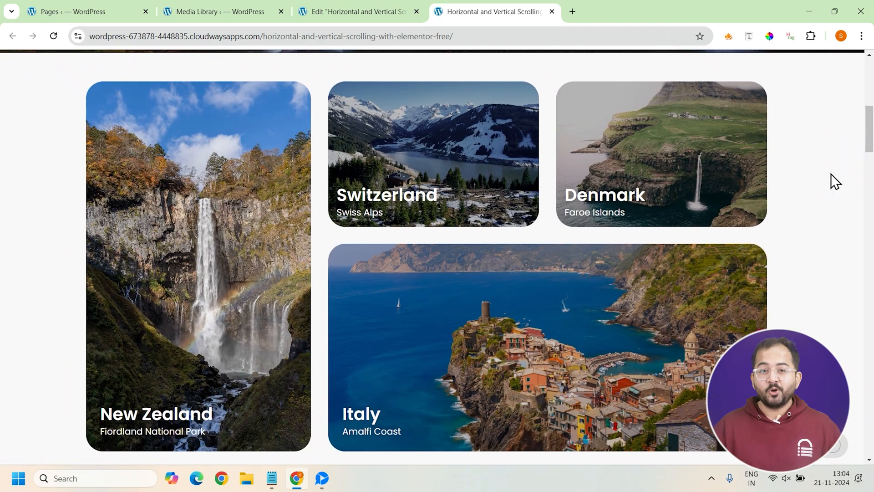
{"action": "scroll", "scroll_direction": "up", "scroll_amount": 3}
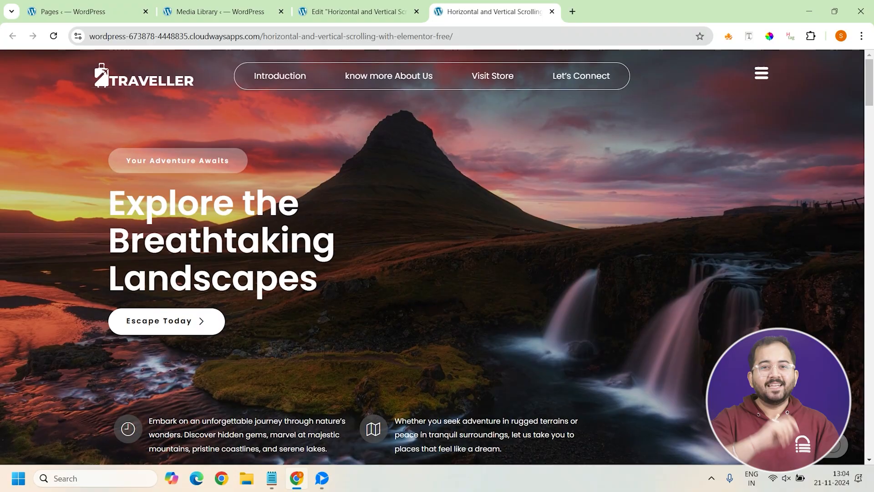
Step: Switch to the Elementor editor tab and scroll down toward the Banner and Final sections
{"action": "left_click", "coordinate": [361, 12]}
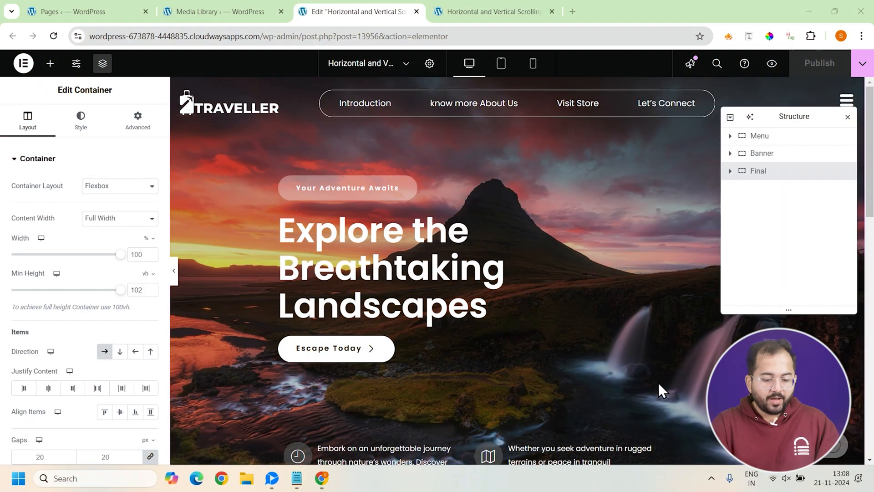
{"action": "scroll", "scroll_direction": "down", "scroll_amount": 3}
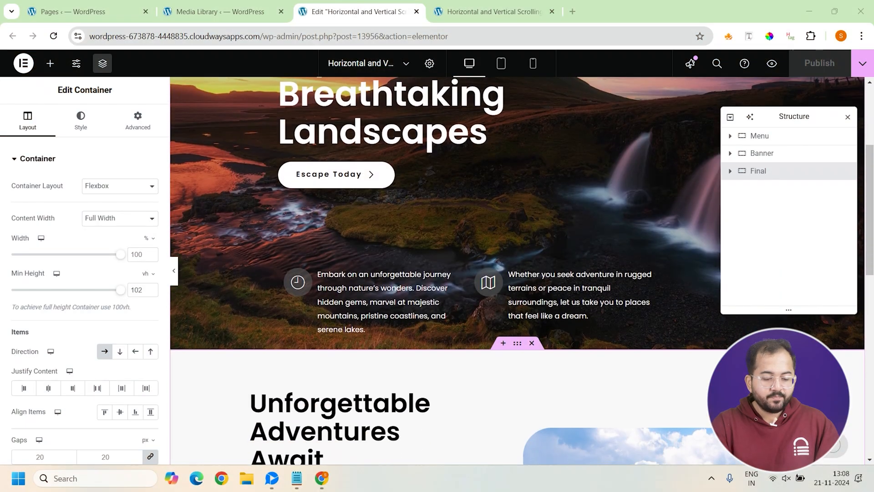
{"action": "scroll", "scroll_direction": "down", "scroll_amount": 3}
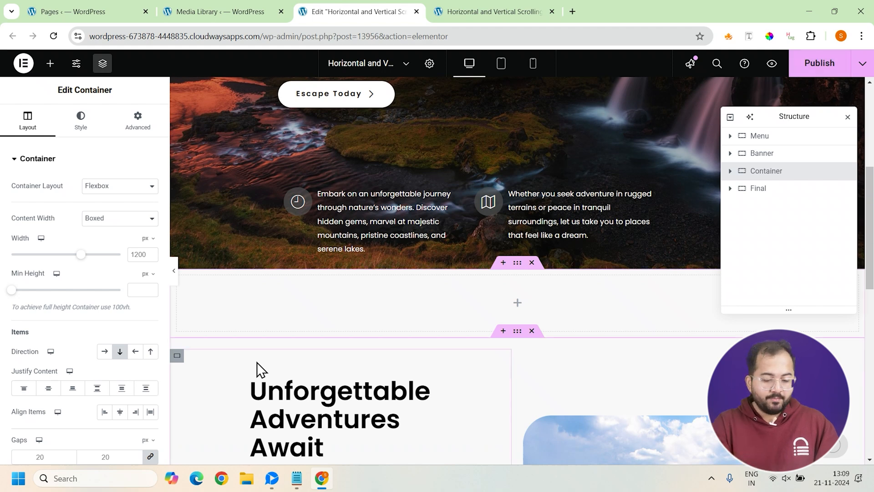
Step: Set the container to Full Width, 100 vh minimum height and No Wrap
{"action": "left_click", "coordinate": [120, 218]}
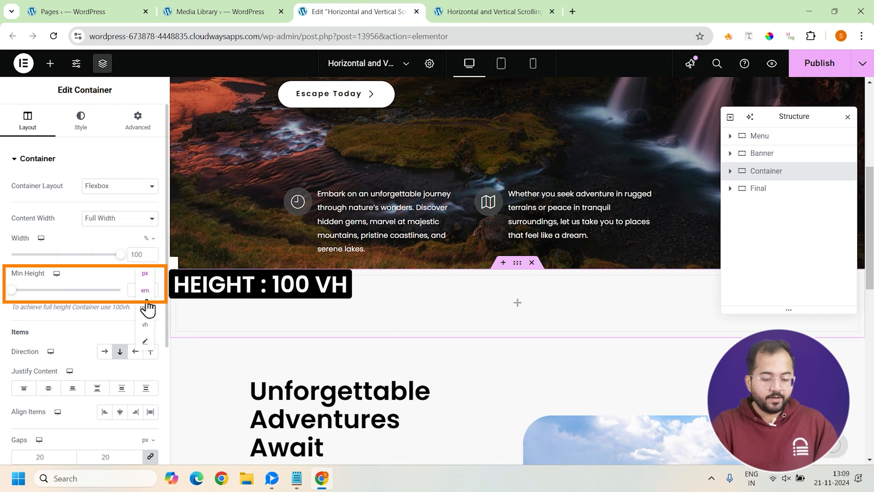
{"action": "left_click", "coordinate": [145, 324]}
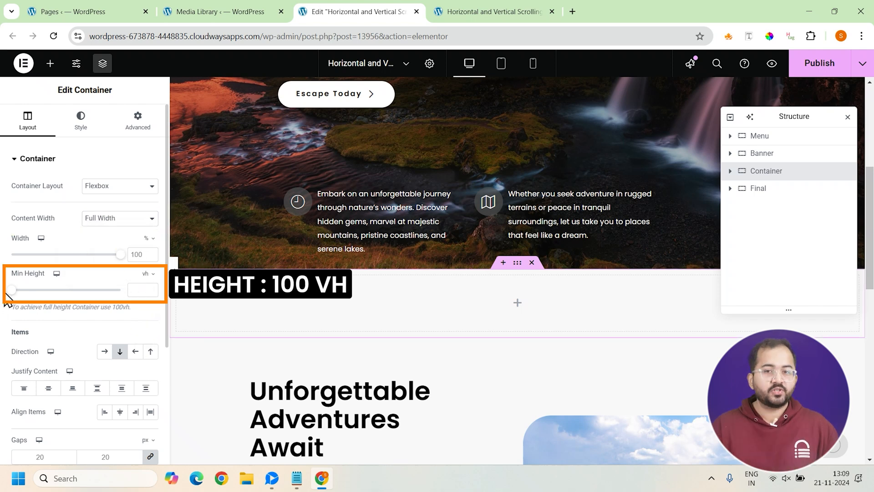
{"action": "left_click_drag", "start_coordinate": [11, 289], "coordinate": [122, 289]}
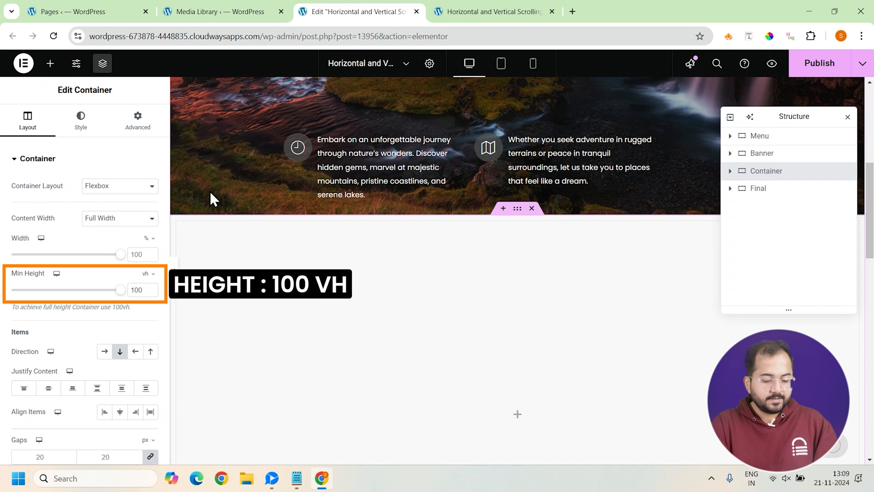
{"action": "scroll", "scroll_direction": "down", "scroll_amount": 3}
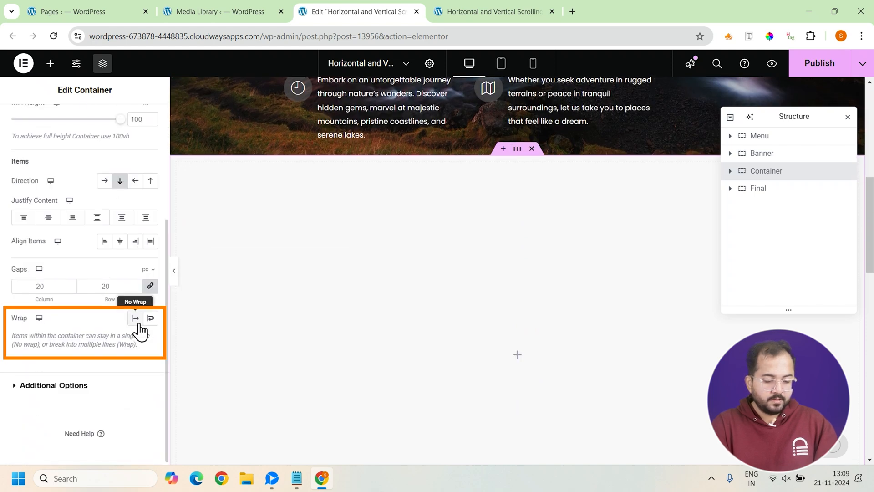
{"action": "left_click", "coordinate": [135, 318]}
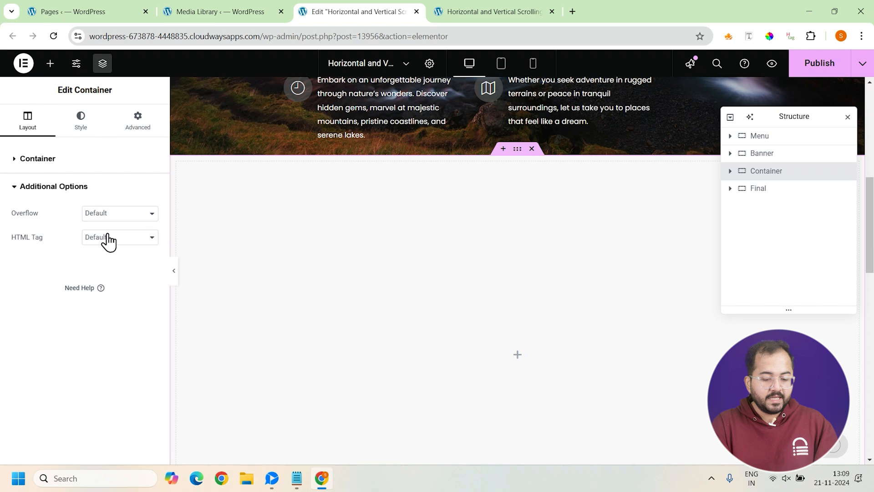
Step: Set overflow to Hidden and add the CSS class 'wrapper'
{"action": "left_click", "coordinate": [119, 213]}
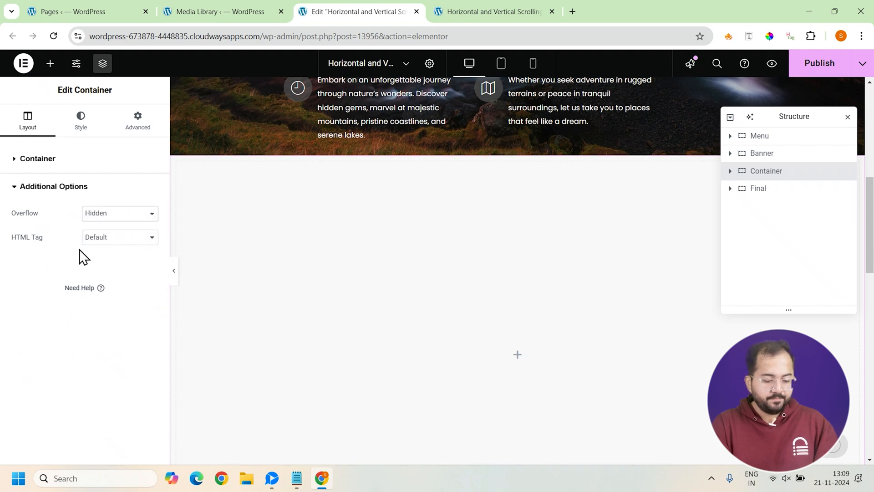
{"action": "left_click", "coordinate": [137, 119]}
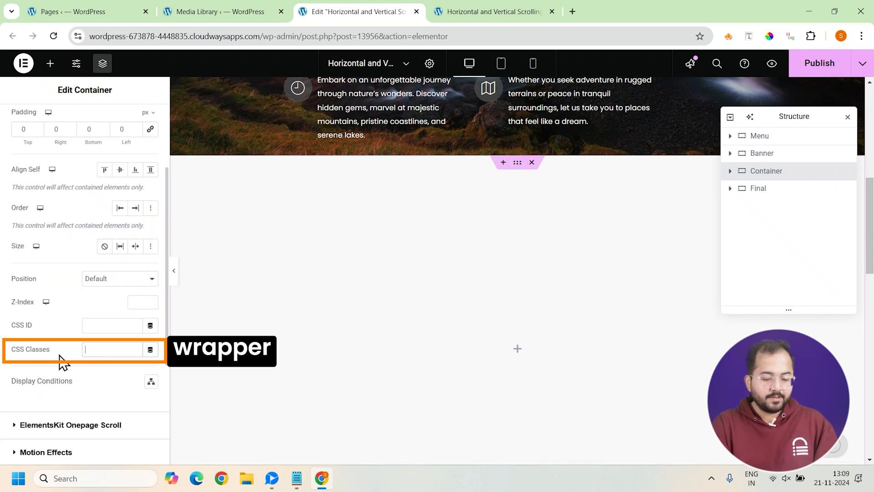
{"action": "type", "text": "wrapper"}
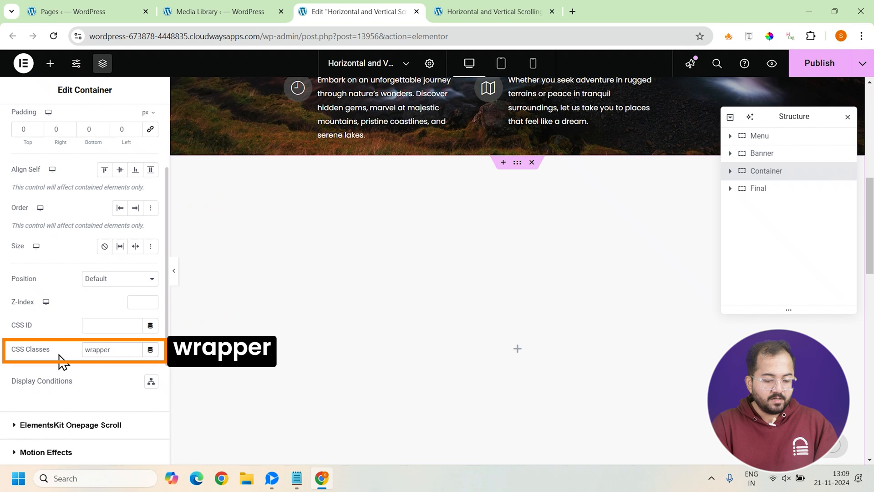
{"action": "mouse_move", "coordinate": [50, 63]}
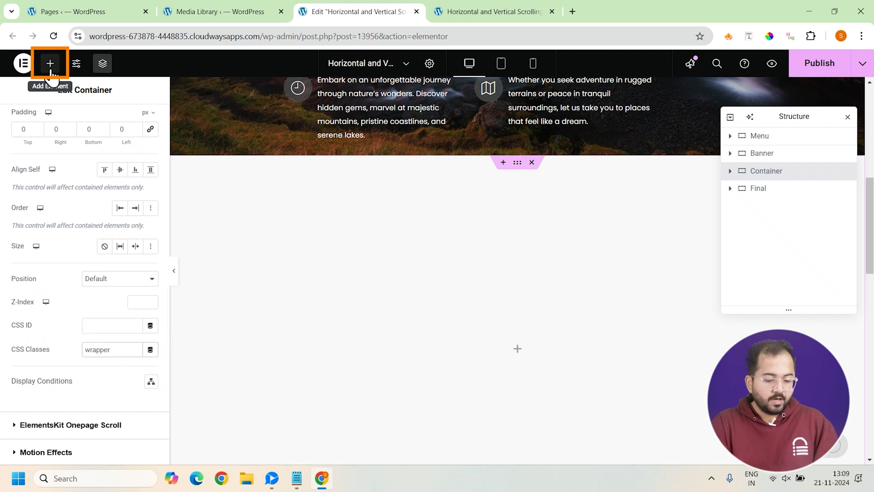
Step: Add an inner container named 'Slide' and measure its minimum height in vh
{"action": "left_click", "coordinate": [51, 62]}
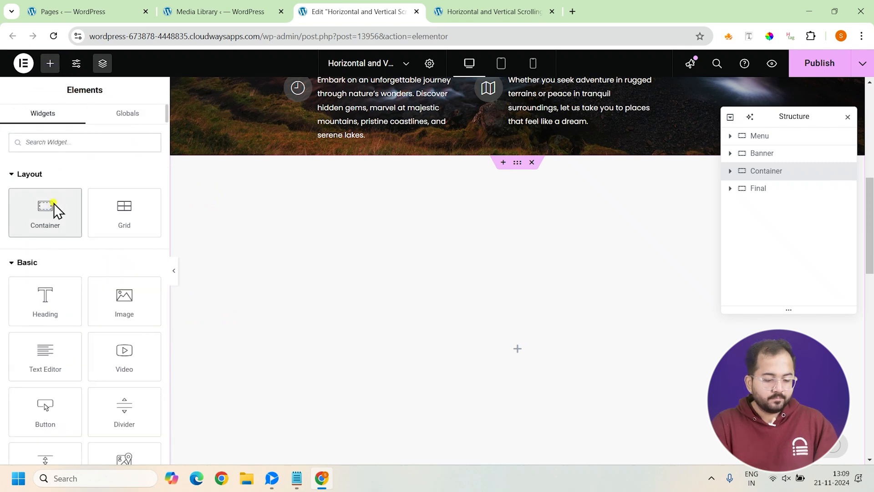
{"action": "left_click", "coordinate": [771, 188]}
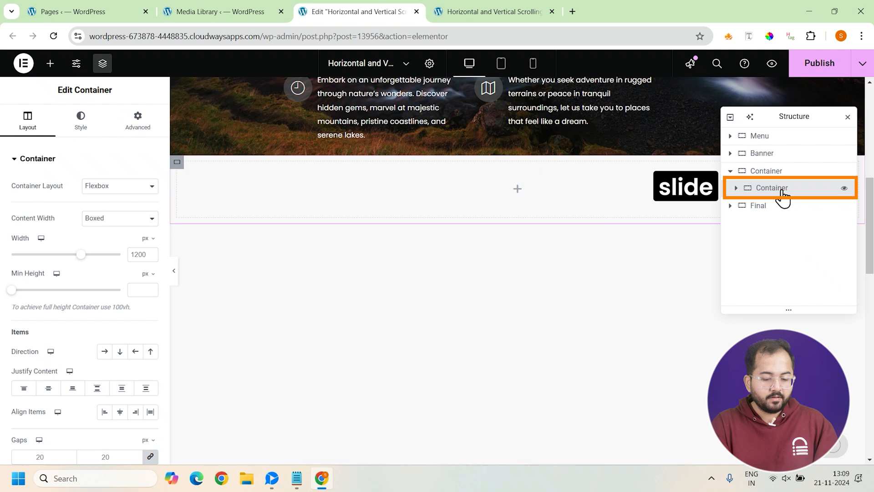
{"action": "double_click", "coordinate": [772, 188]}
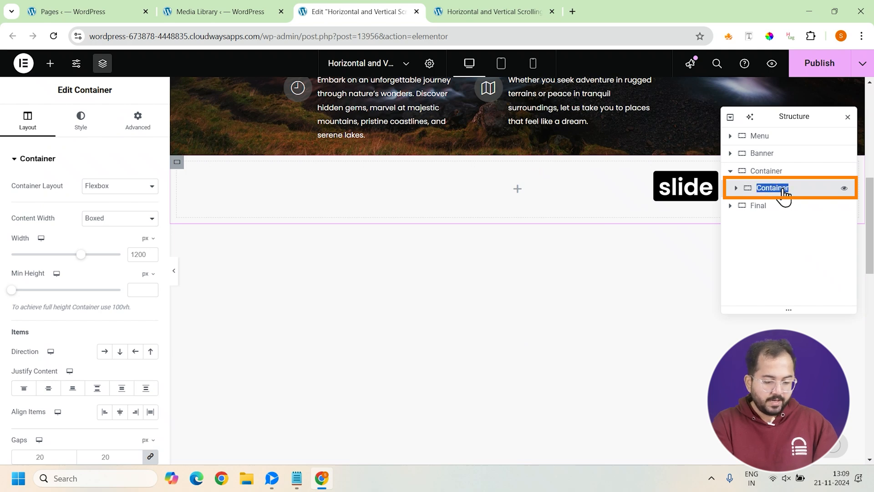
{"action": "type", "text": "Slide"}
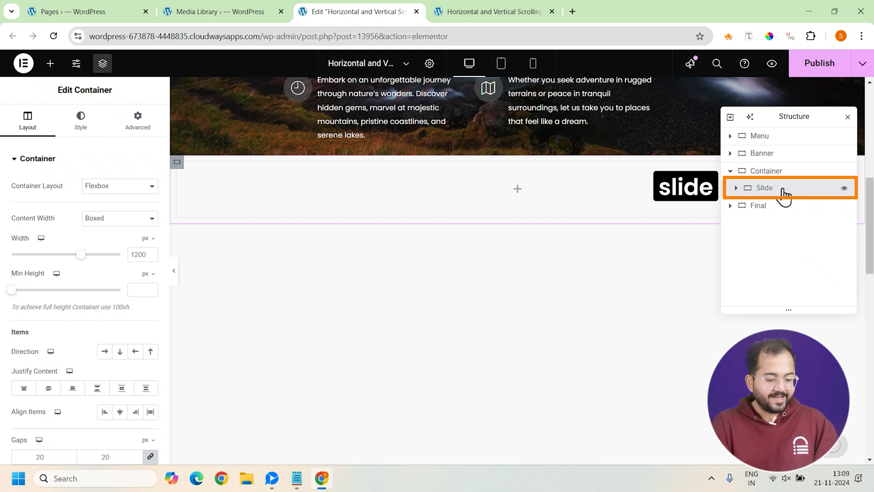
{"action": "left_click", "coordinate": [144, 273]}
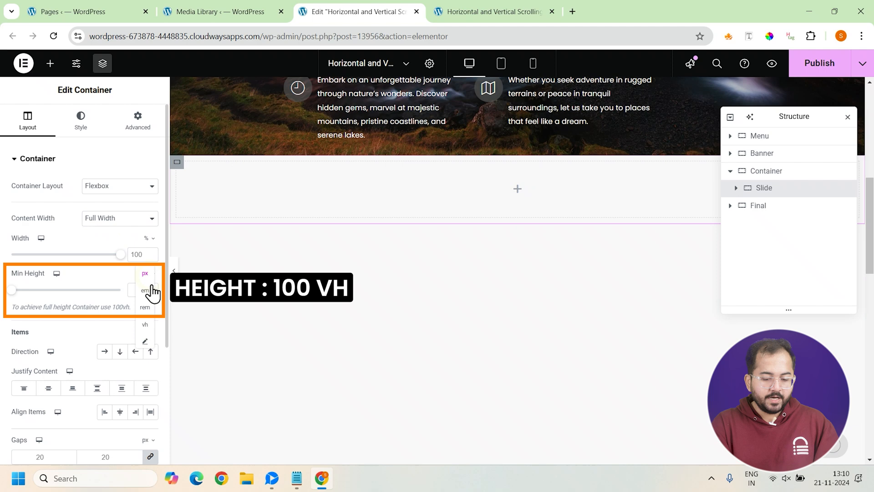
{"action": "left_click", "coordinate": [145, 324]}
{"action": "type", "text": "100"}
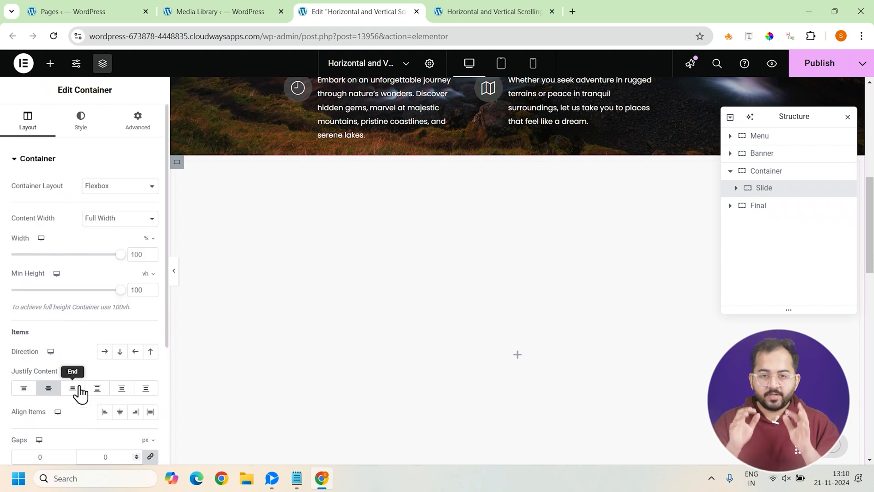
Step: Give the Slide 50/100/50/100 padding, Grow size, and the CSS class 'slide'
{"action": "left_click", "coordinate": [137, 118]}
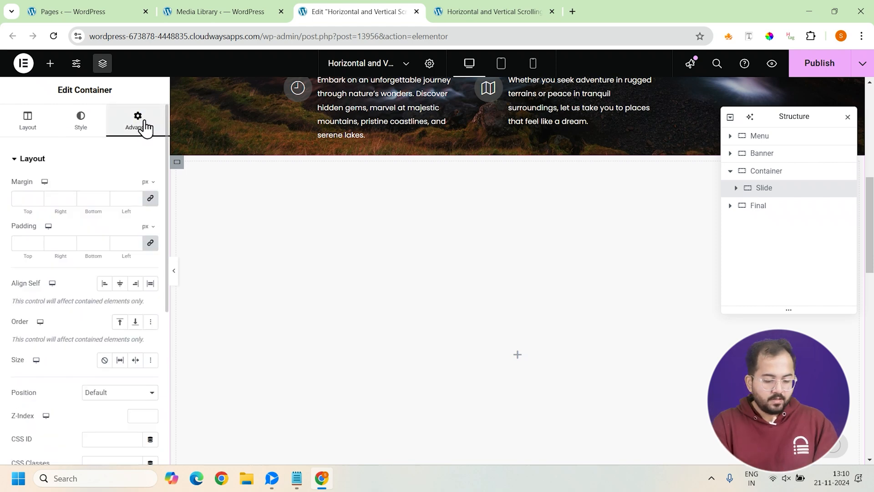
{"action": "left_click", "coordinate": [151, 198]}
{"action": "type", "text": "50"}
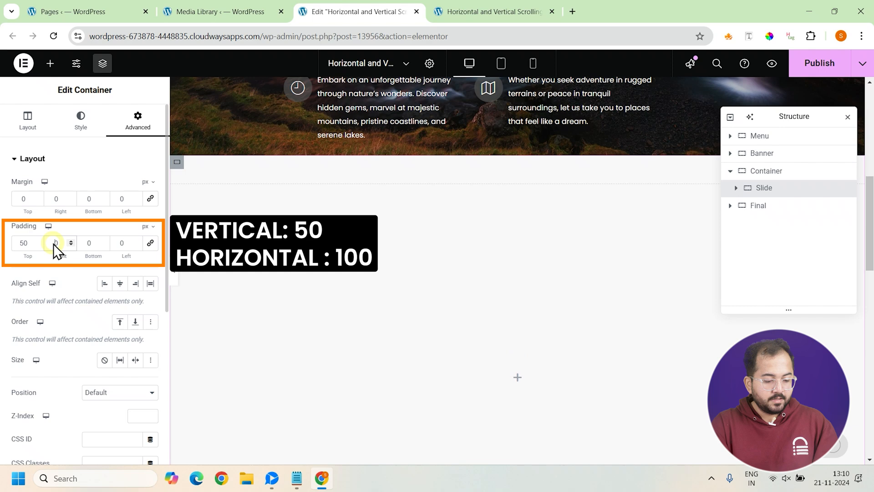
{"action": "type", "text": "100"}
{"action": "left_click", "coordinate": [93, 243]}
{"action": "type", "text": "50"}
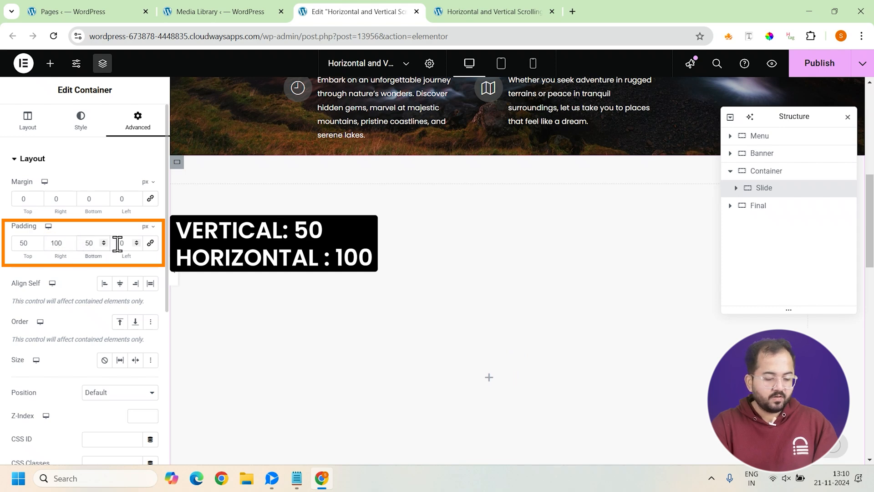
{"action": "type", "text": "100"}
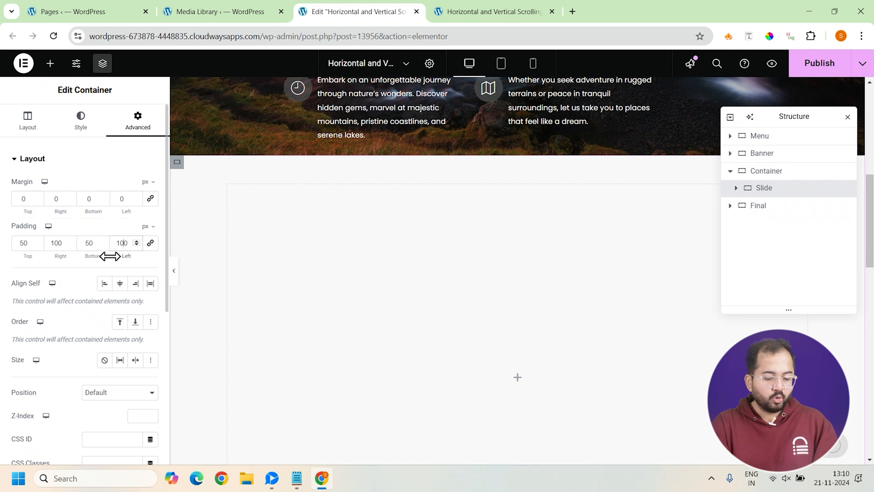
{"action": "mouse_move", "coordinate": [120, 303]}
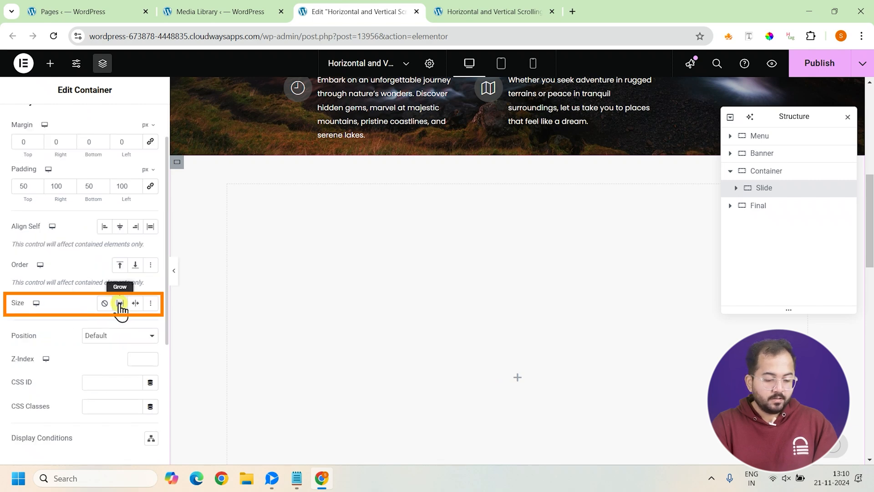
{"action": "left_click", "coordinate": [120, 303]}
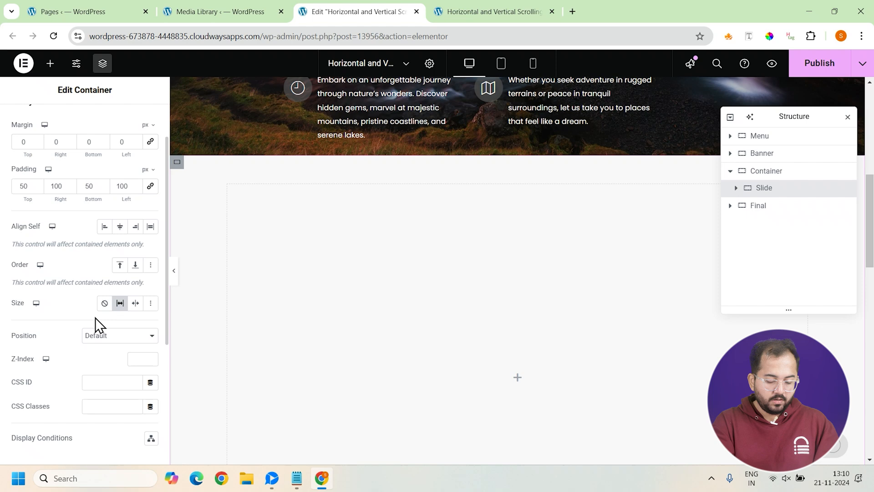
{"action": "type", "text": "slide"}
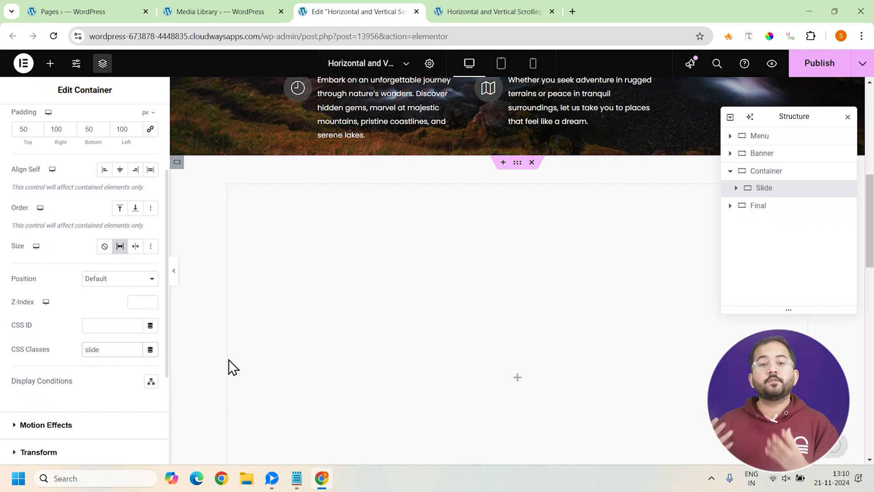
{"action": "mouse_move", "coordinate": [13, 108]}
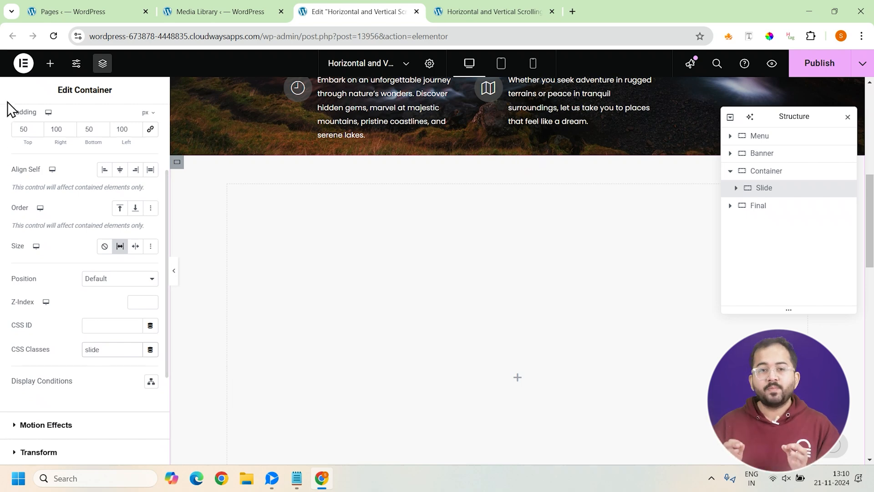
Step: Add an inner card container, 70 vh tall, with a border radius of 30
{"action": "left_click", "coordinate": [51, 63]}
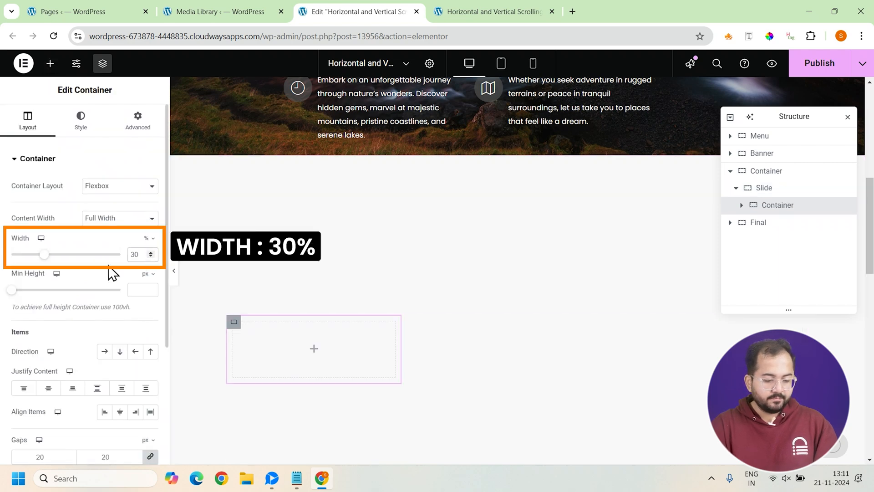
{"action": "left_click", "coordinate": [152, 273]}
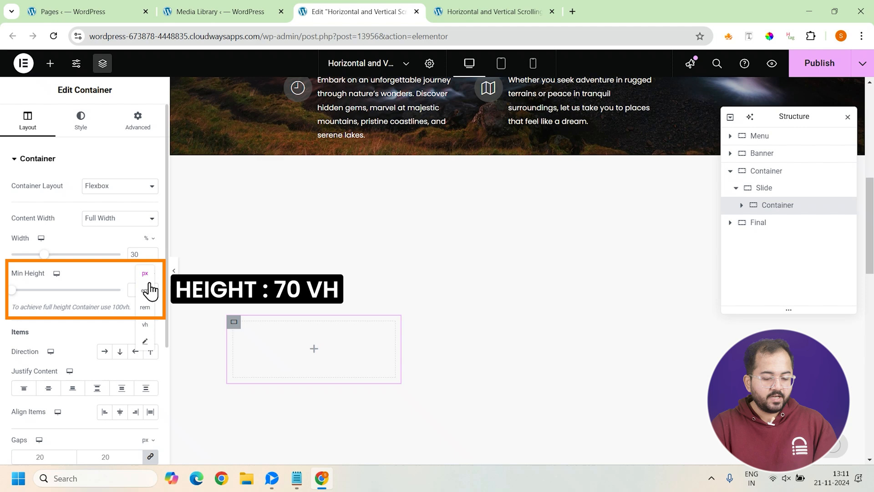
{"action": "left_click", "coordinate": [144, 324]}
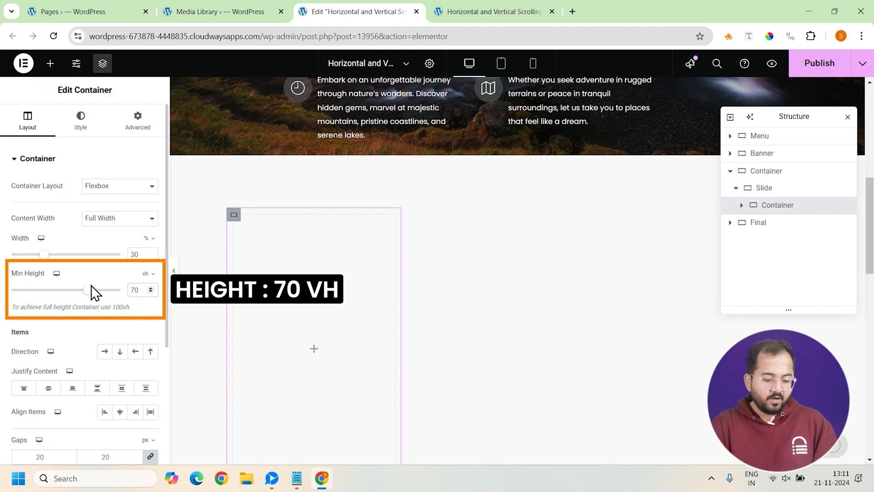
{"action": "mouse_move", "coordinate": [73, 388]}
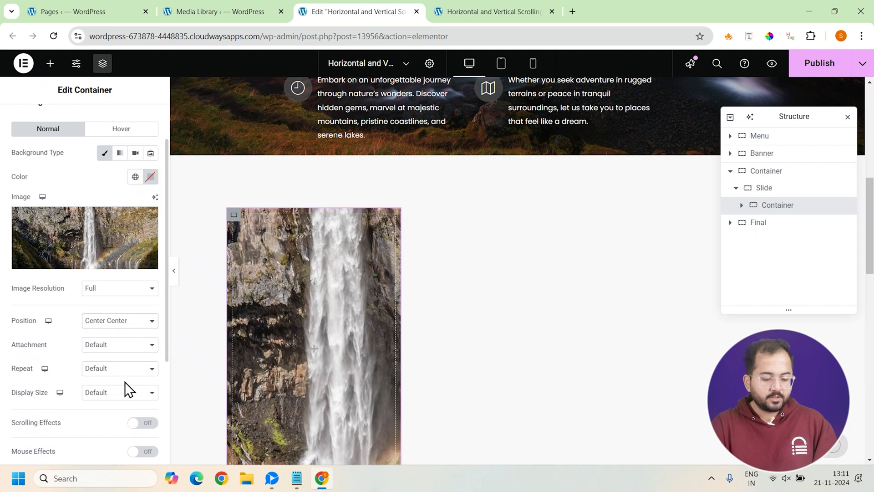
{"action": "left_click", "coordinate": [119, 392]}
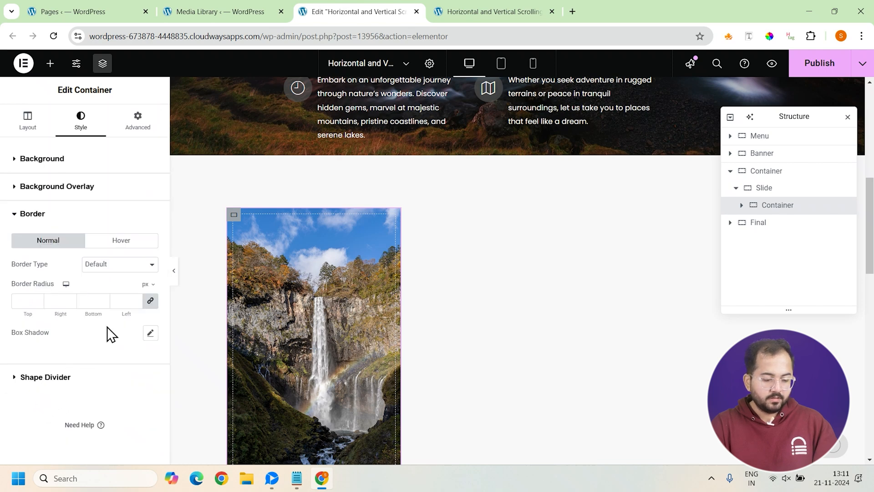
{"action": "type", "text": "30"}
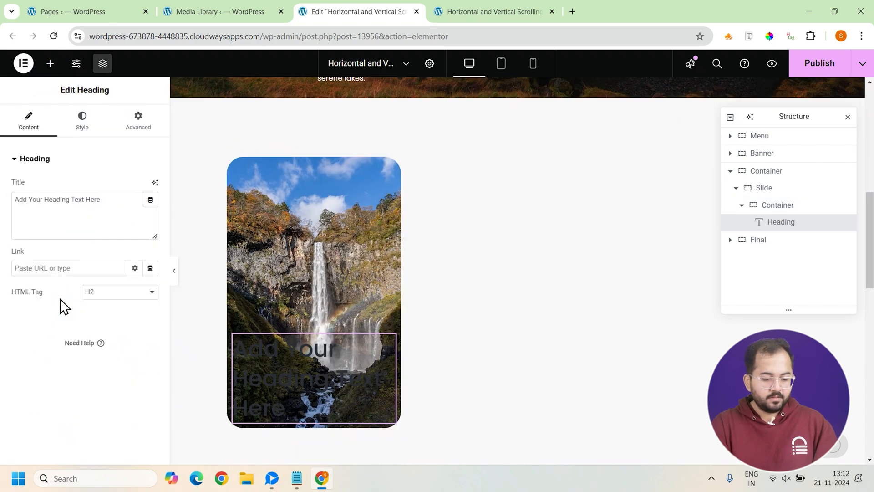
Step: Title the heading 'New Zealand' in Poppins with a text shadow
{"action": "type", "text": "New Zealand"}
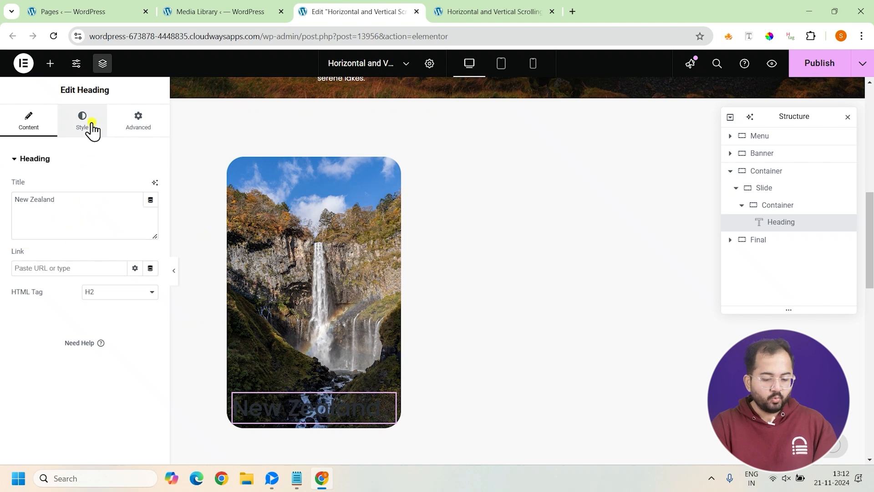
{"action": "left_click", "coordinate": [82, 116]}
{"action": "type", "text": "poppi"}
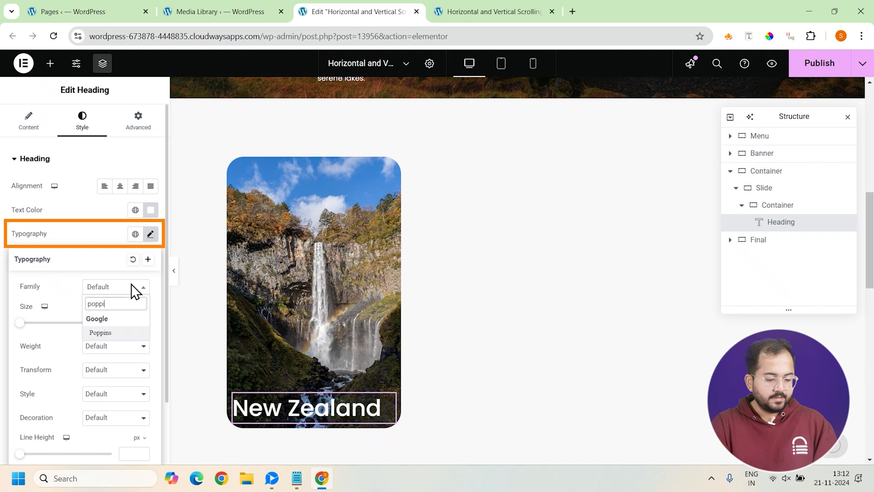
{"action": "left_click", "coordinate": [100, 333]}
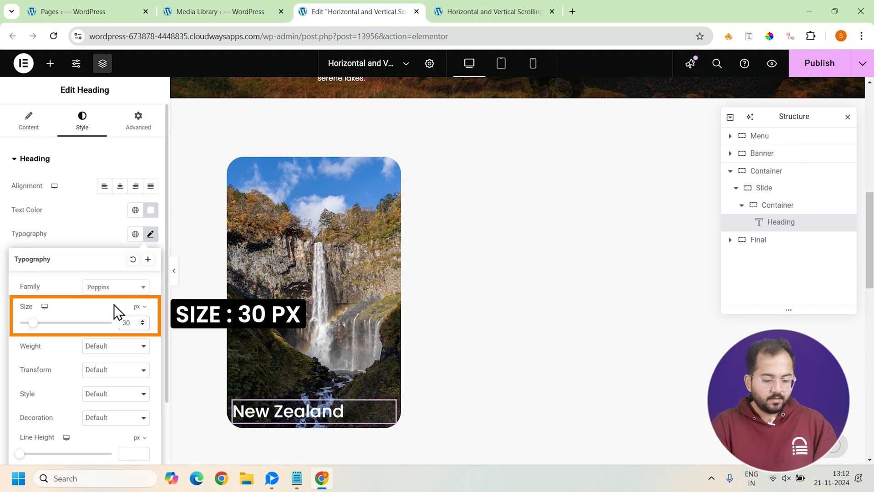
{"action": "left_click", "coordinate": [115, 346]}
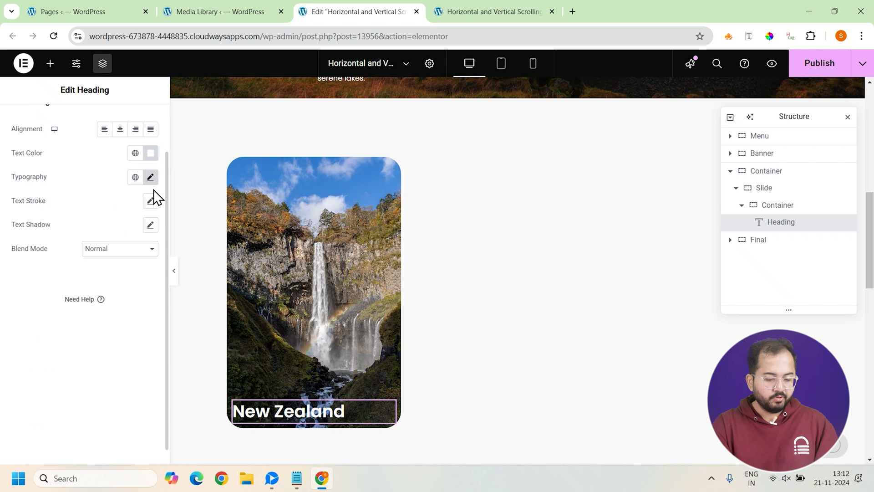
{"action": "left_click", "coordinate": [150, 225]}
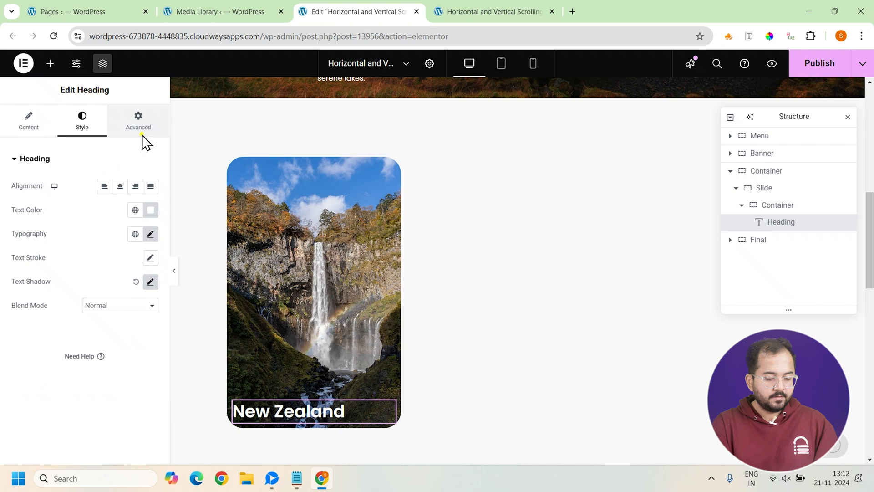
{"action": "left_click", "coordinate": [138, 117]}
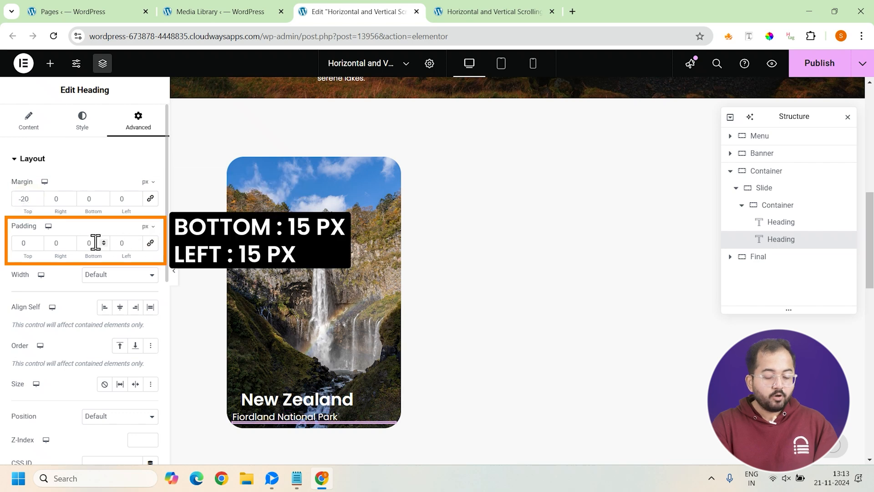
Step: Set the Fiordland National Park subtitle's 15 px padding, then select the New Zealand card container
{"action": "type", "text": "15"}
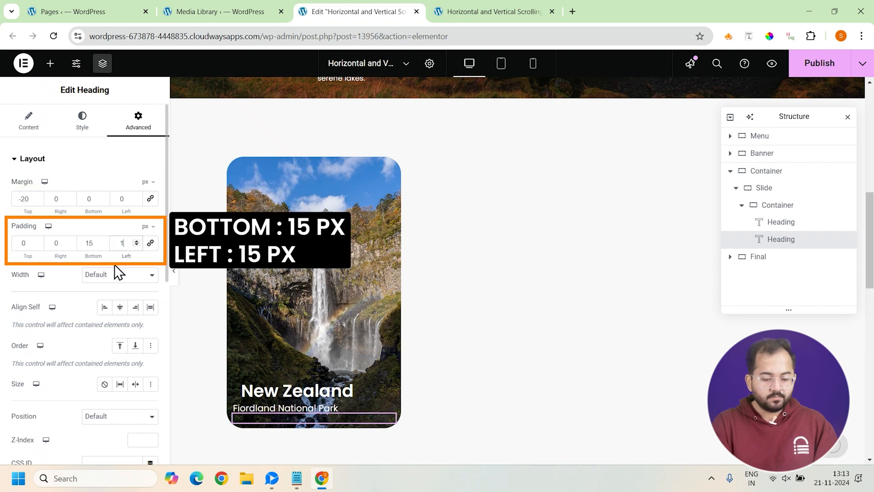
{"action": "type", "text": "5"}
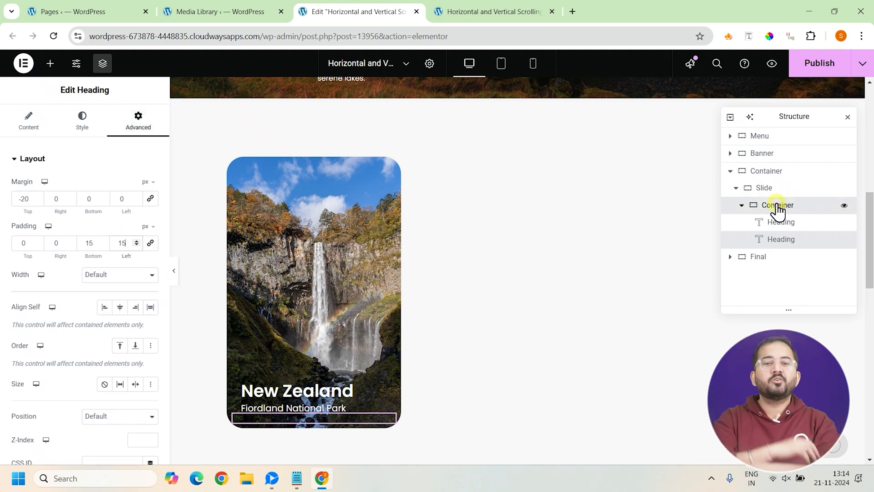
{"action": "left_click", "coordinate": [765, 171]}
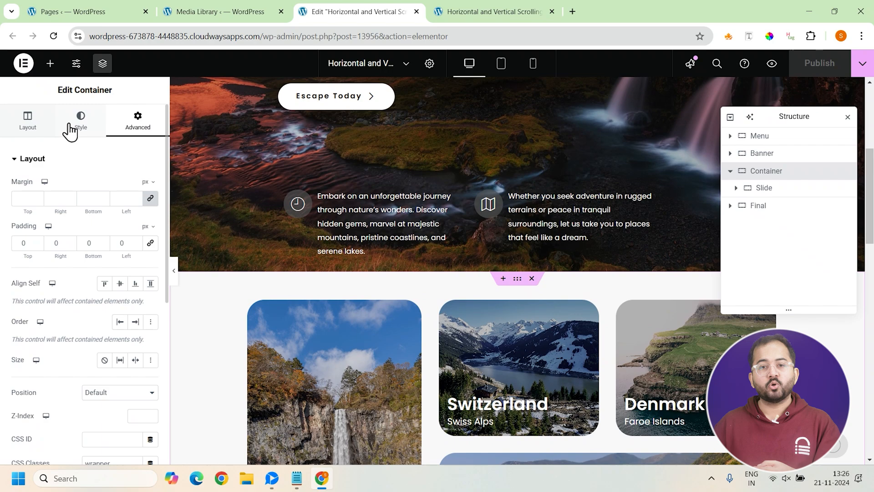
{"action": "mouse_move", "coordinate": [56, 85]}
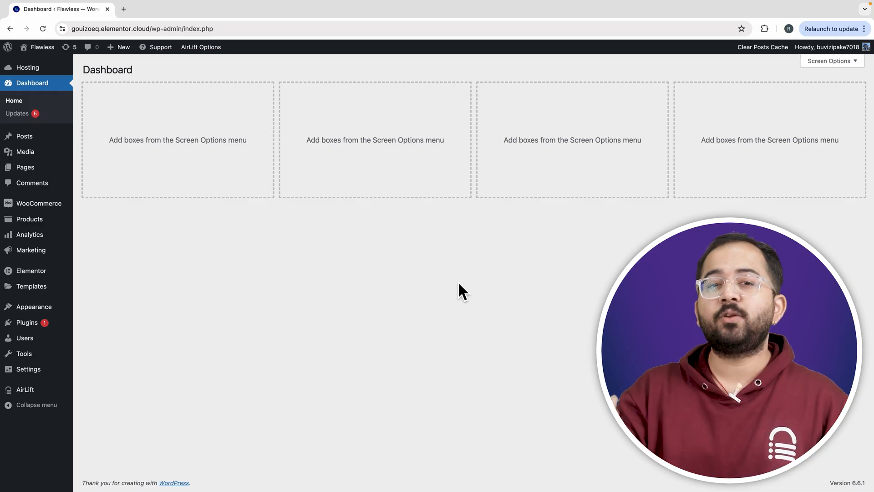
{"action": "mouse_move", "coordinate": [276, 324]}
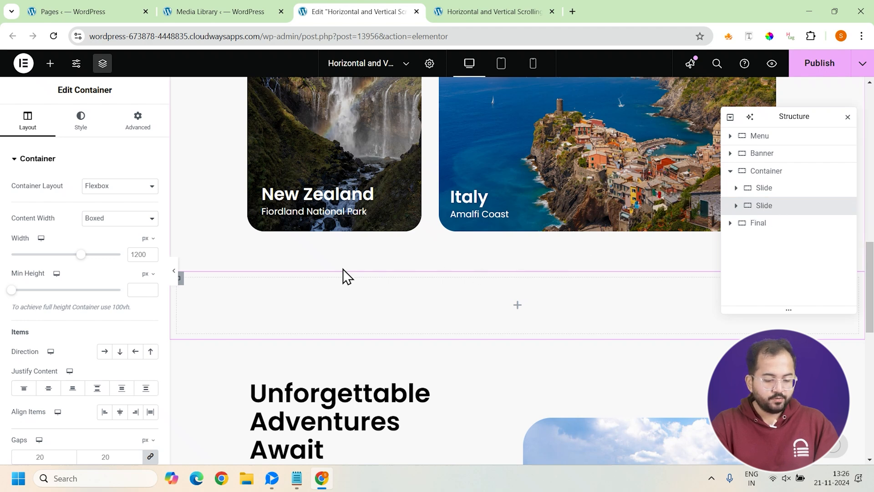
Step: Set the slide to 100 vh, Column direction, with the Fall Season mp4 video background
{"action": "left_click", "coordinate": [119, 218]}
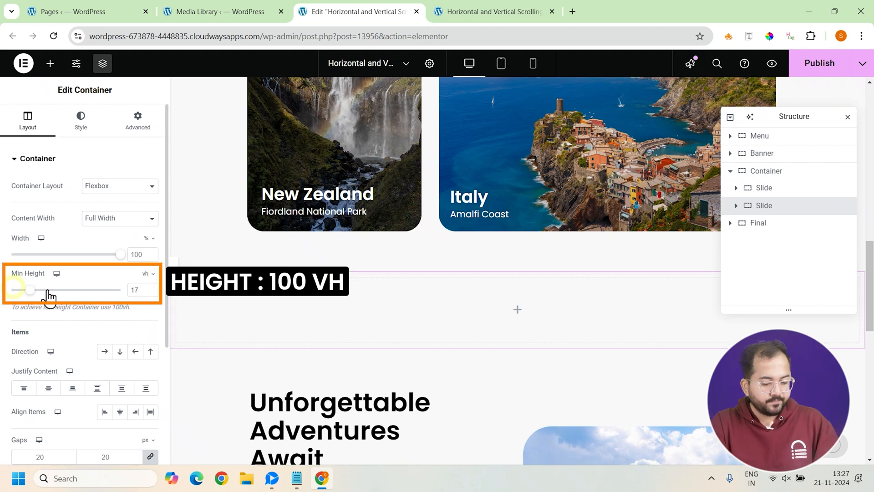
{"action": "left_click_drag", "start_coordinate": [27, 290], "coordinate": [117, 290]}
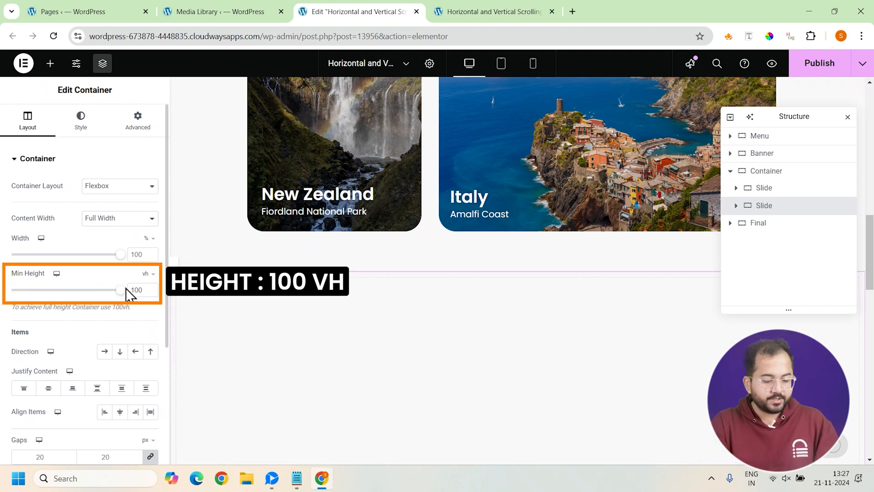
{"action": "left_click", "coordinate": [120, 294]}
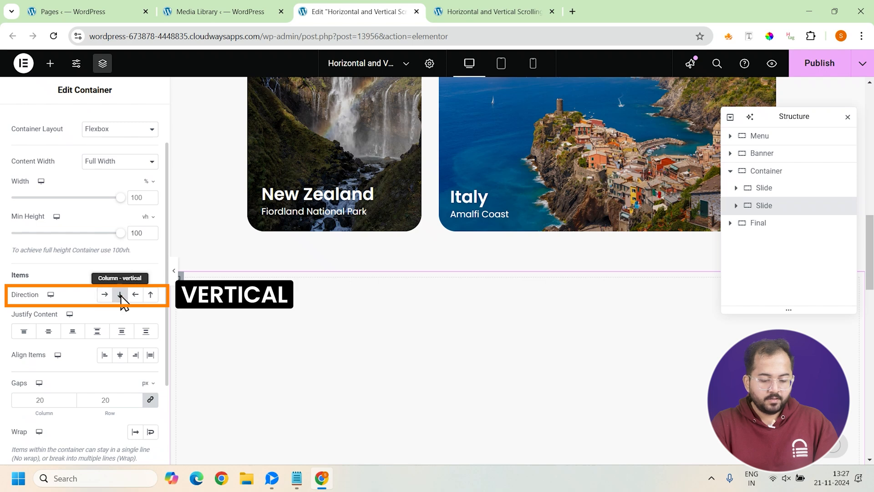
{"action": "left_click", "coordinate": [119, 294]}
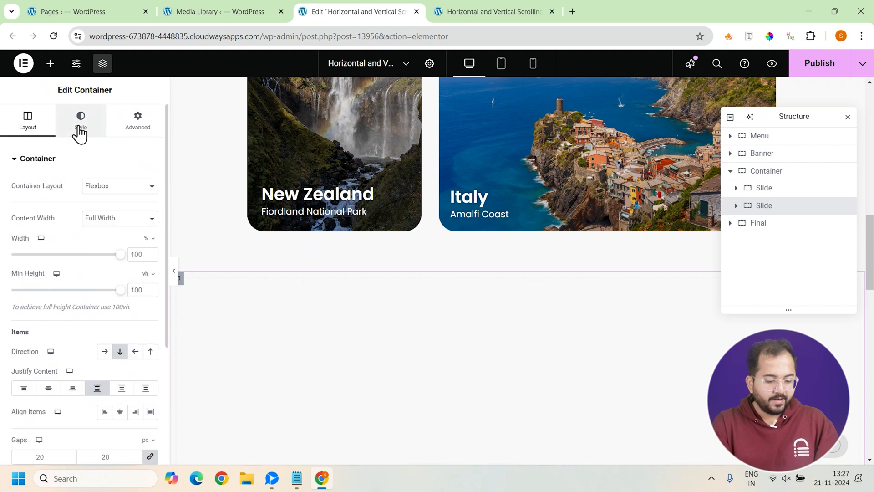
{"action": "left_click", "coordinate": [80, 119]}
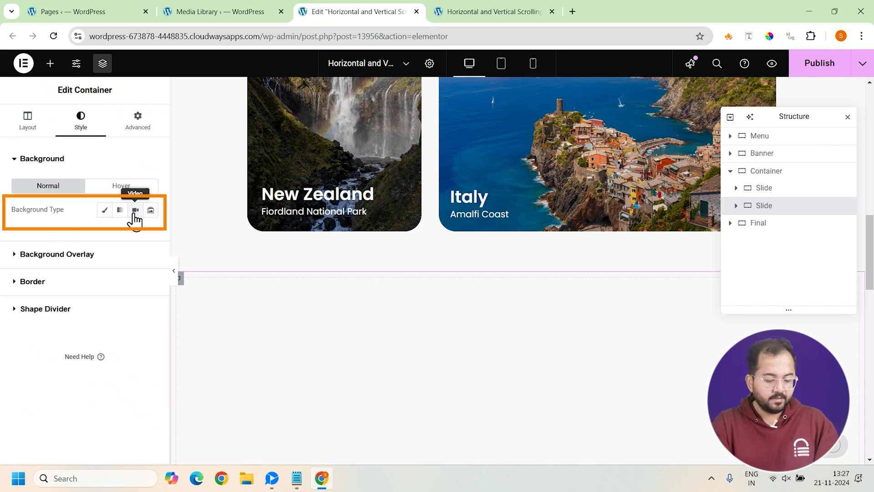
{"action": "left_click", "coordinate": [135, 210]}
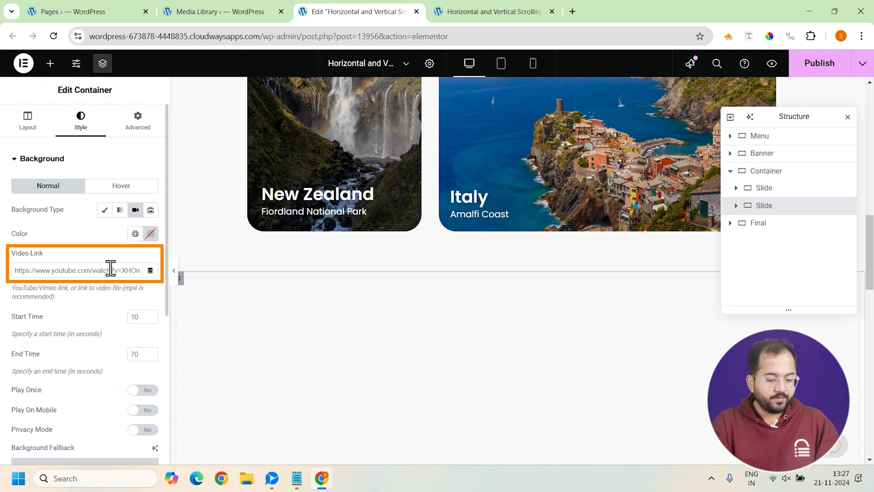
{"action": "type", "text": "947335_Fall_Season_1920x1080-1.mp4"}
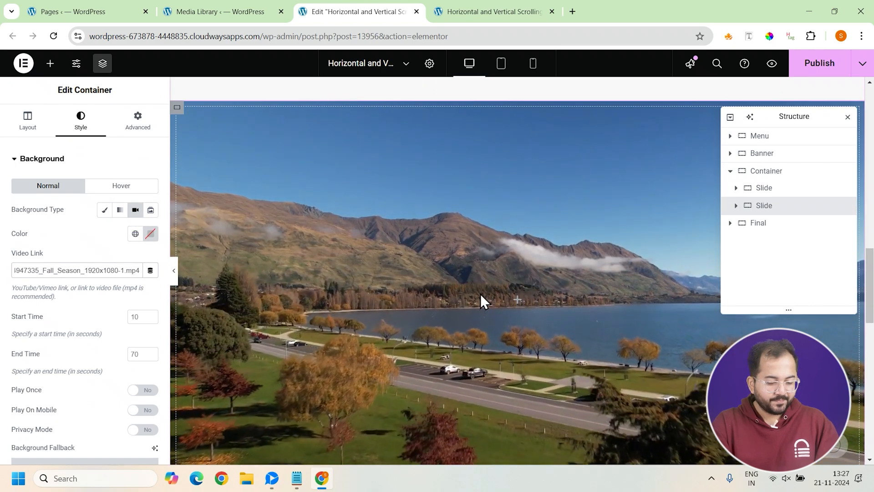
Step: Give the slide 40 px bottom padding and CSS class 'slide', then open the widget list
{"action": "left_click", "coordinate": [137, 119]}
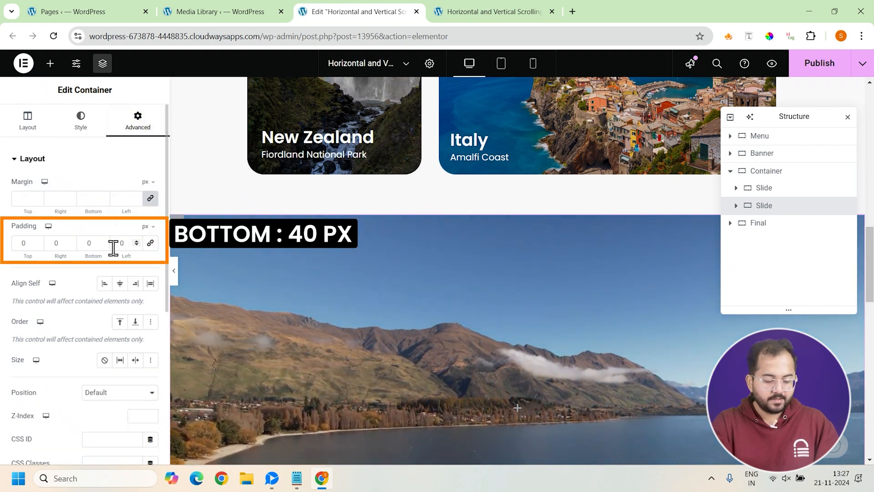
{"action": "type", "text": "40"}
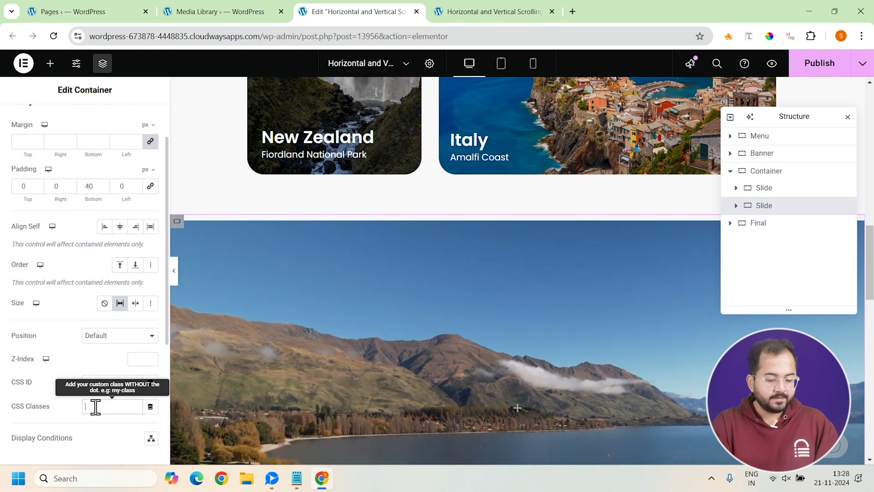
{"action": "type", "text": "s"}
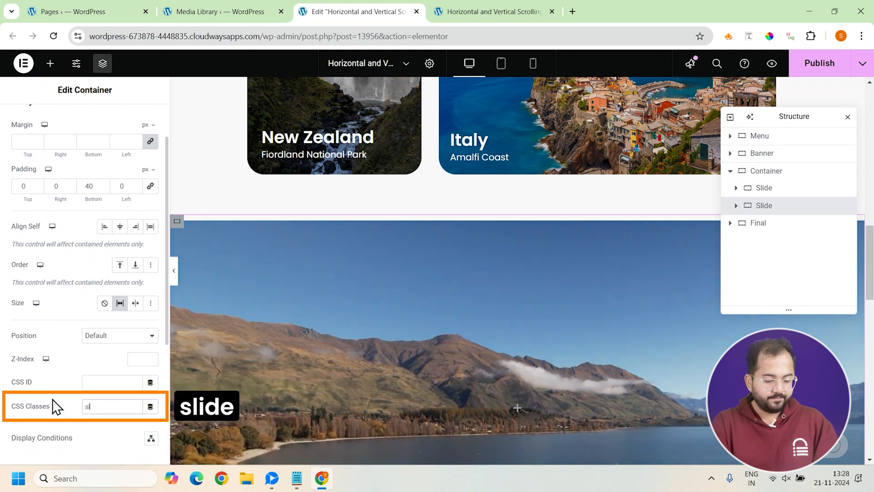
{"action": "type", "text": "lide"}
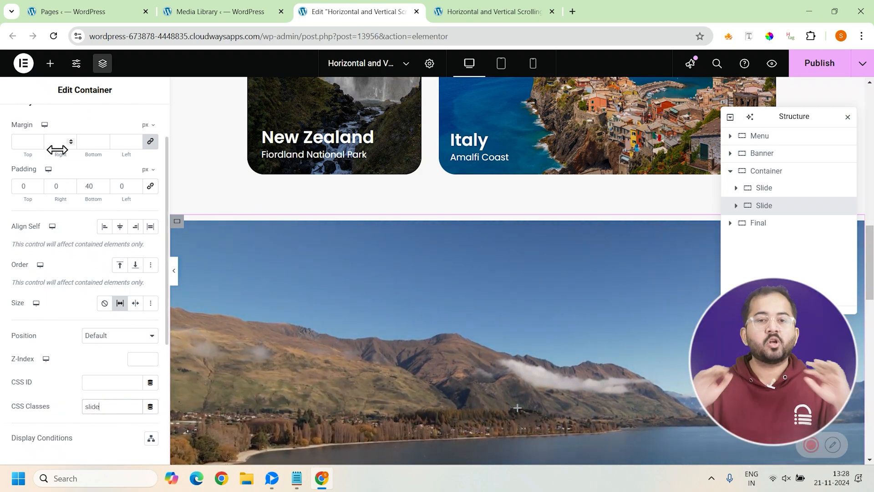
{"action": "left_click", "coordinate": [50, 63]}
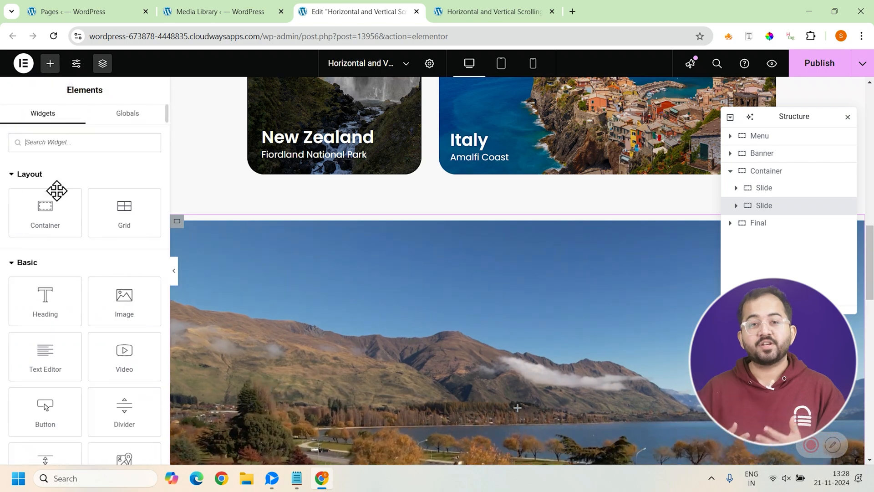
Step: Add a centred 'New Zealand' heading and a Row-direction container to the second slide
{"action": "left_click", "coordinate": [45, 301]}
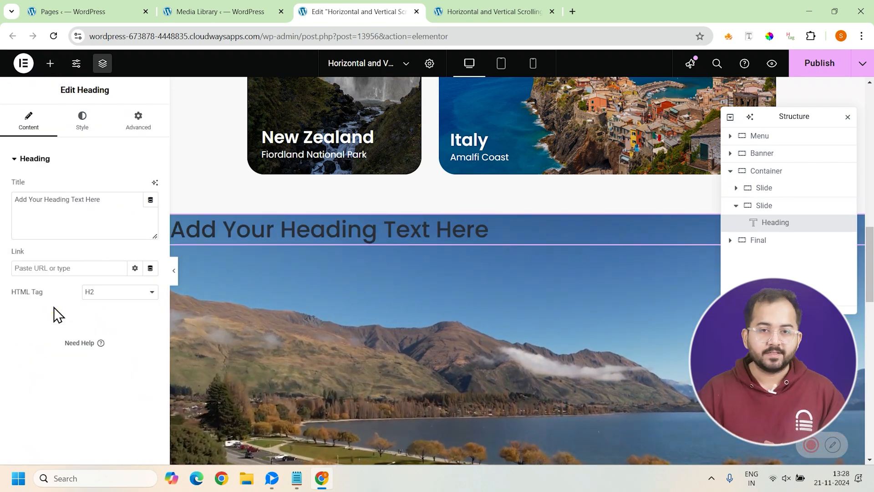
{"action": "mouse_move", "coordinate": [77, 211]}
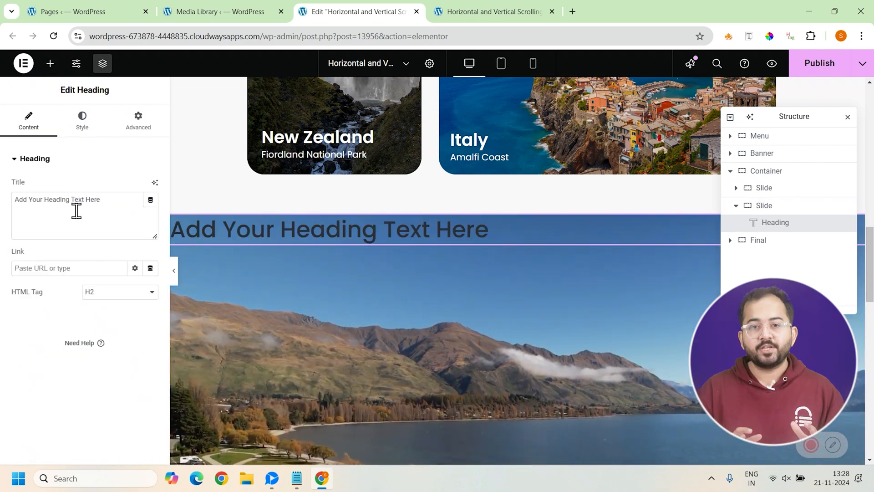
{"action": "type", "text": "New Zealand"}
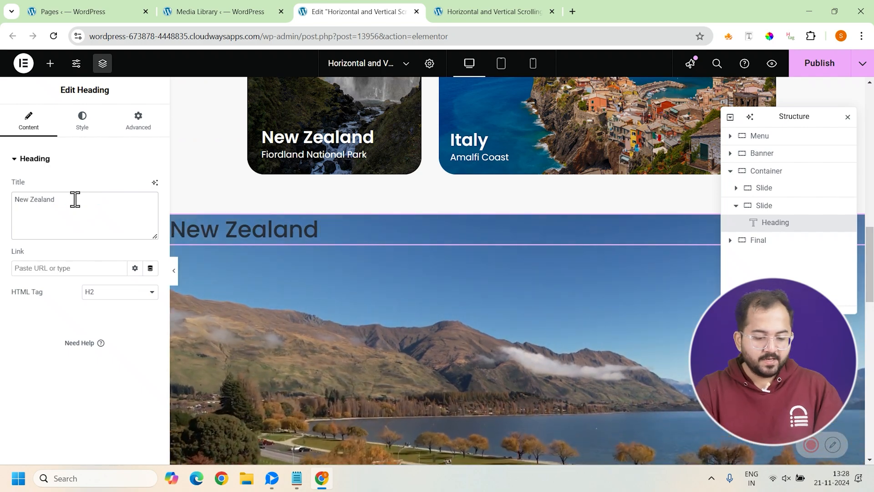
{"action": "left_click", "coordinate": [82, 119]}
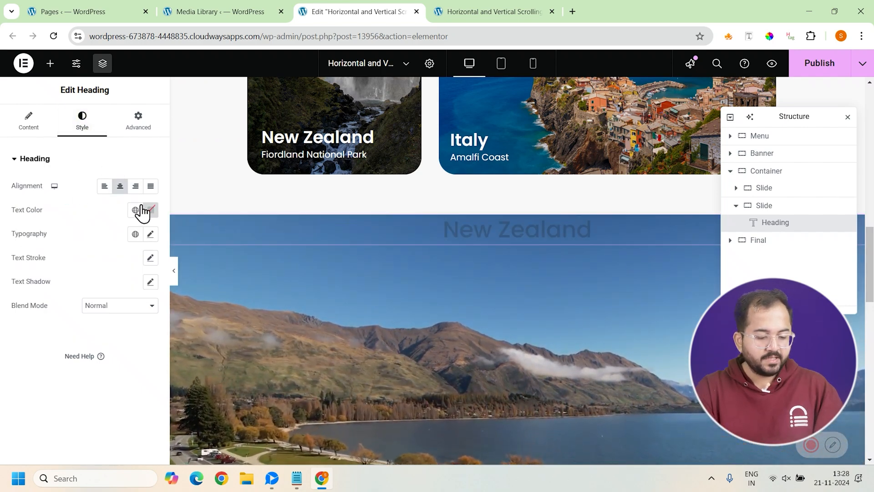
{"action": "left_click", "coordinate": [50, 62]}
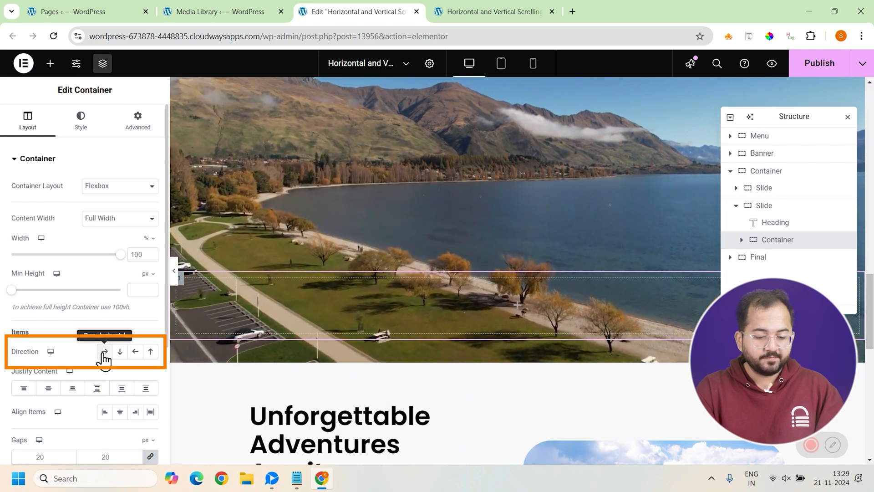
{"action": "left_click", "coordinate": [104, 351]}
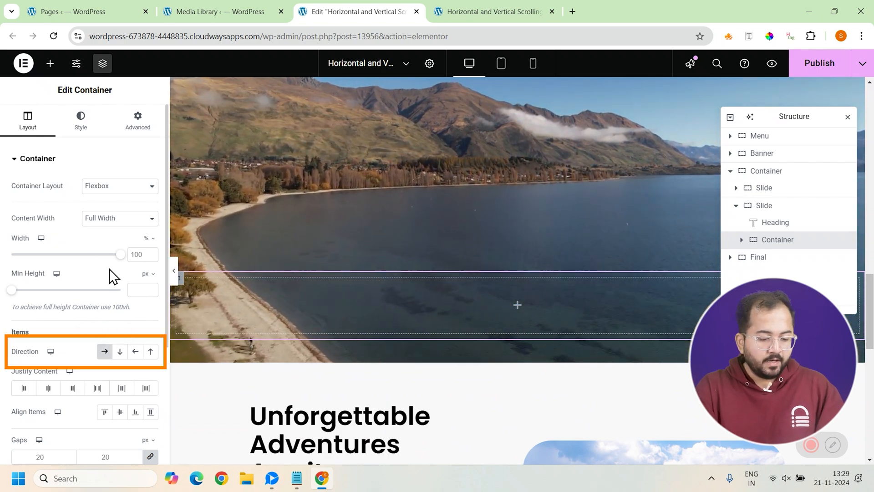
{"action": "left_click", "coordinate": [137, 118]}
{"action": "type", "text": "40"}
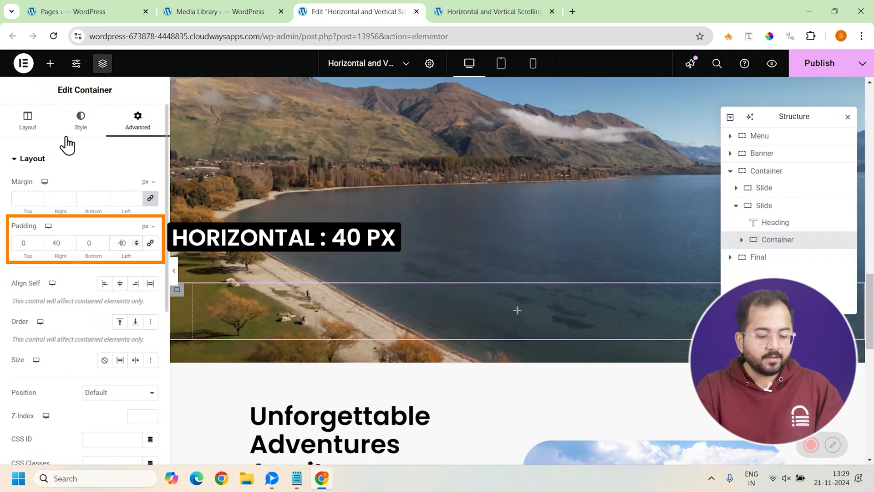
Step: Nest a box in the row container with a Classic background and 20 px border radius
{"action": "left_click", "coordinate": [50, 63]}
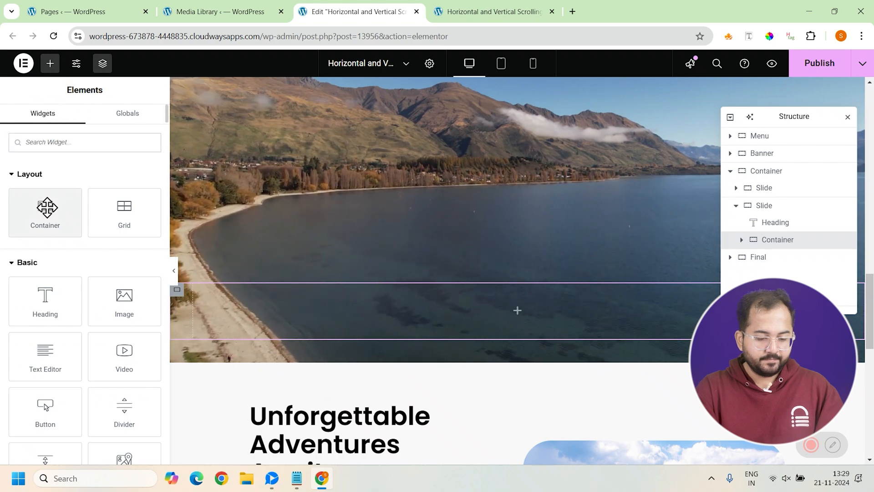
{"action": "left_click", "coordinate": [778, 240]}
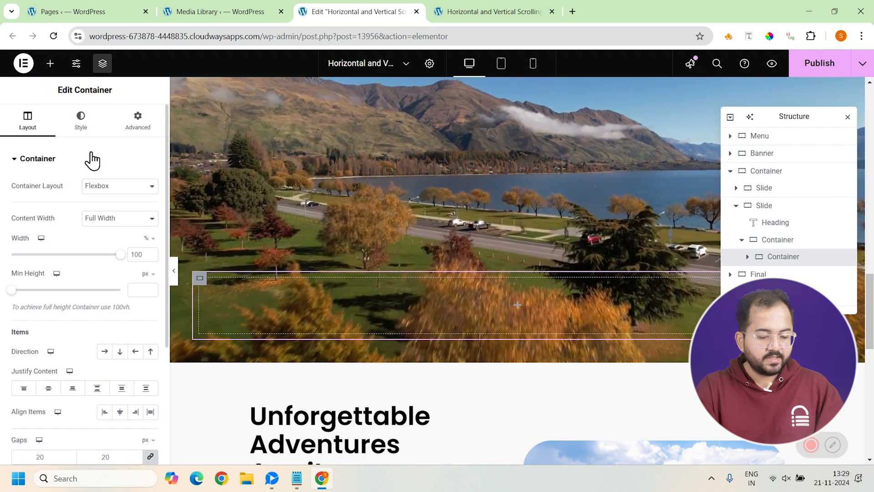
{"action": "left_click", "coordinate": [80, 115]}
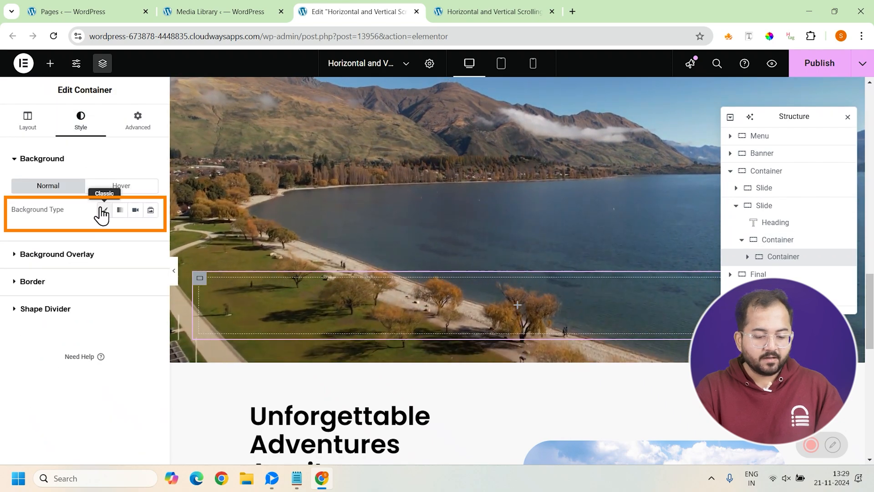
{"action": "left_click", "coordinate": [104, 210]}
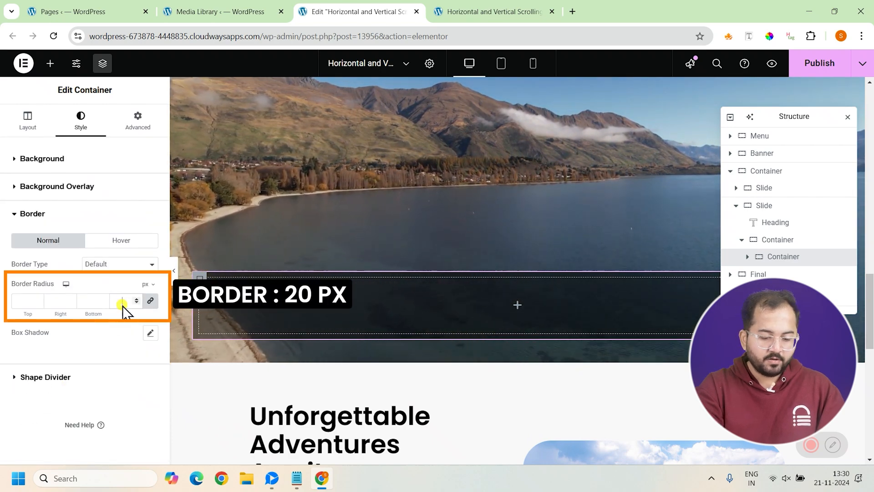
{"action": "type", "text": "20"}
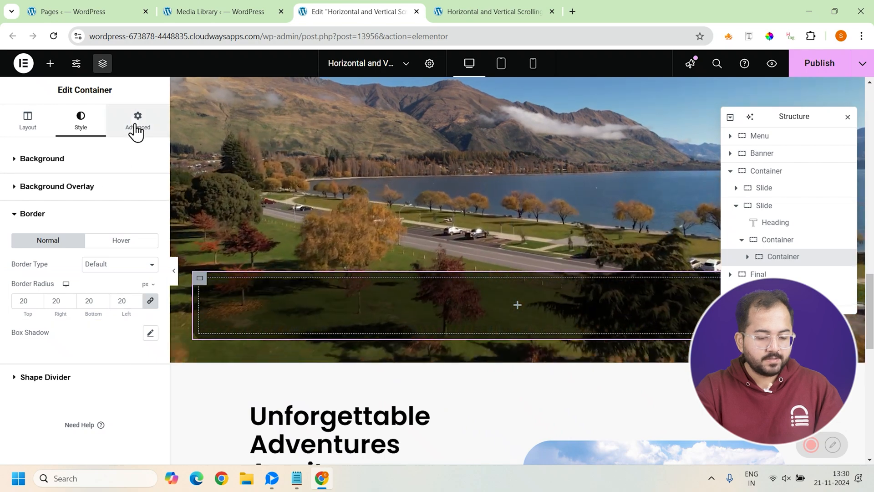
Step: Add an 'Auckland' icon box with its 'City of Sails' description to the box
{"action": "left_click", "coordinate": [137, 116]}
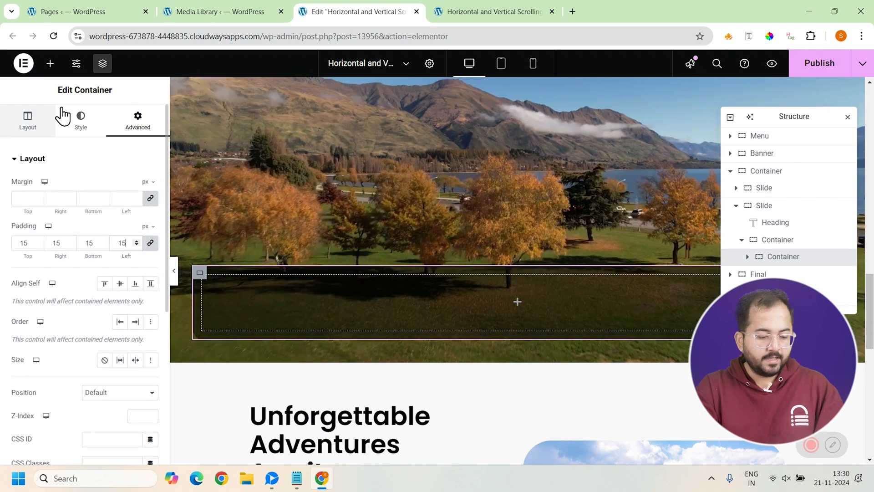
{"action": "left_click", "coordinate": [50, 63]}
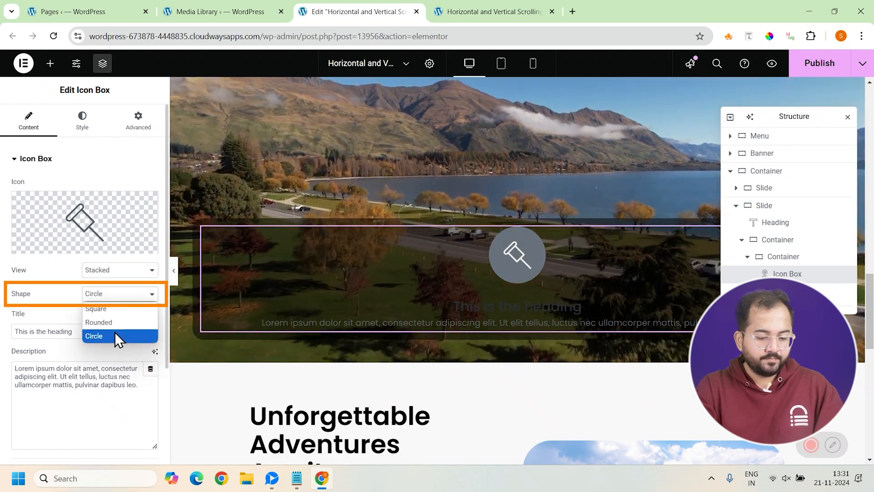
{"action": "type", "text": "Auckland"}
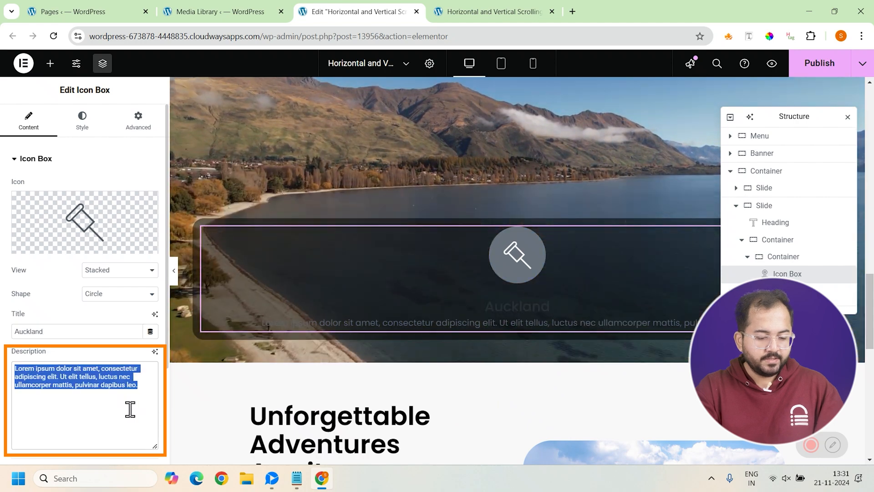
{"action": "type", "text": "Discover the \"City of Sails,\" where urban charm meets stunning harbors & volcanic landscapes."}
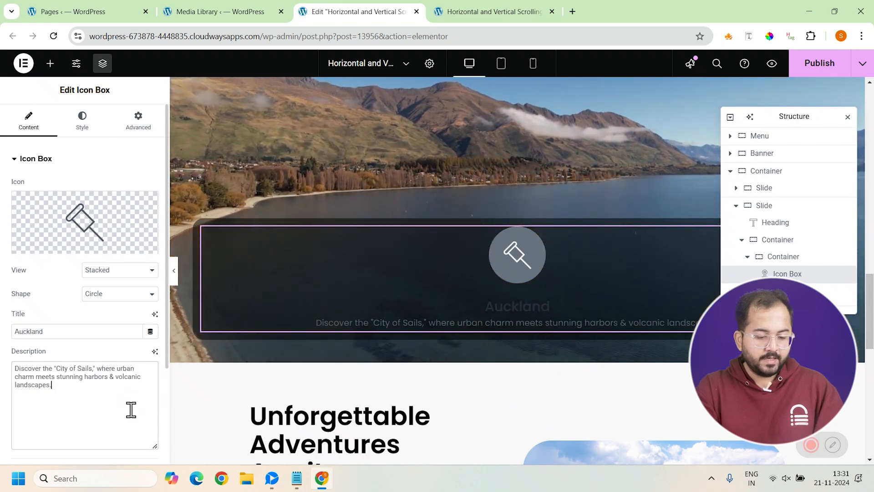
Step: Set the Auckland icon box's icon primary colour to white
{"action": "left_click", "coordinate": [82, 118]}
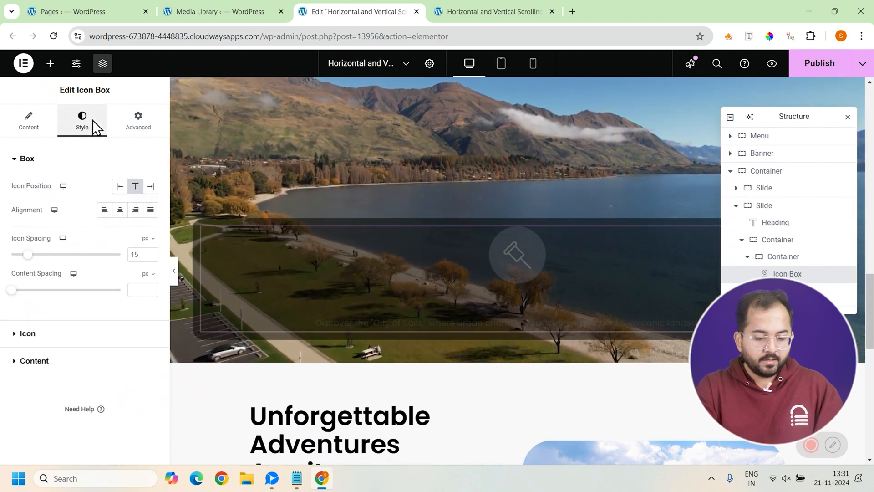
{"action": "left_click", "coordinate": [120, 186]}
{"action": "type", "text": "#FFFFFF"}
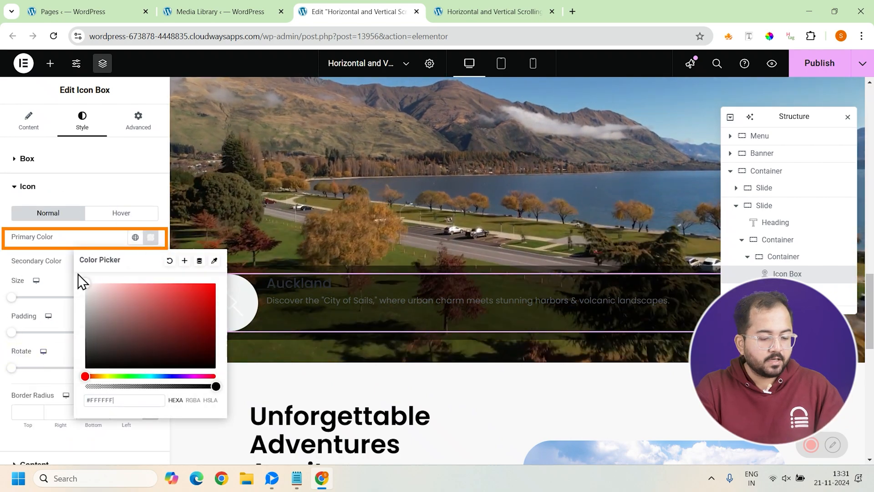
{"action": "left_click", "coordinate": [150, 260]}
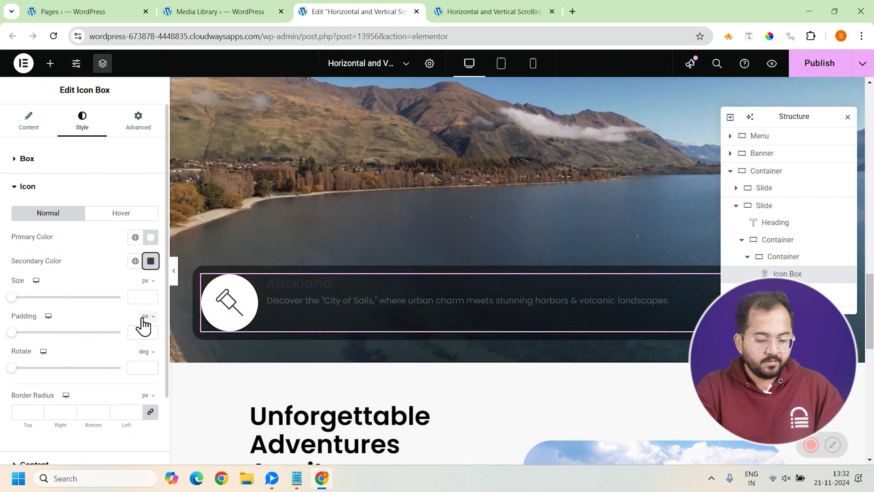
{"action": "left_click", "coordinate": [15, 187]}
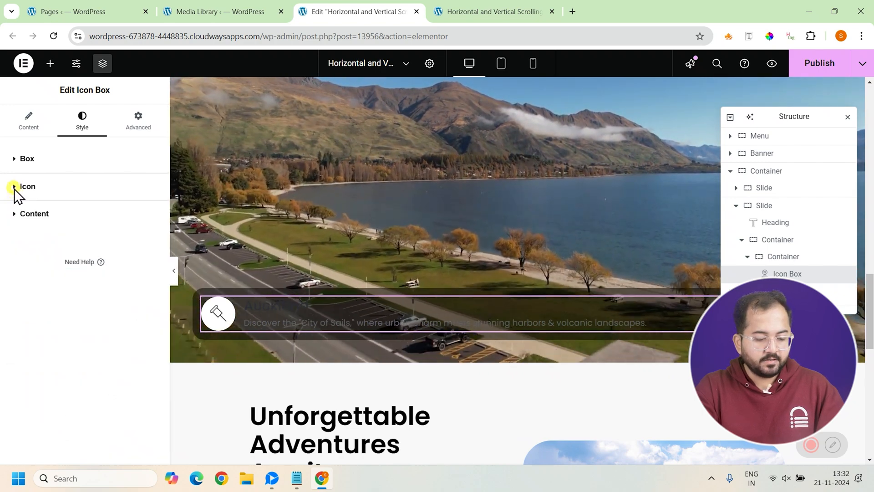
{"action": "left_click", "coordinate": [50, 64]}
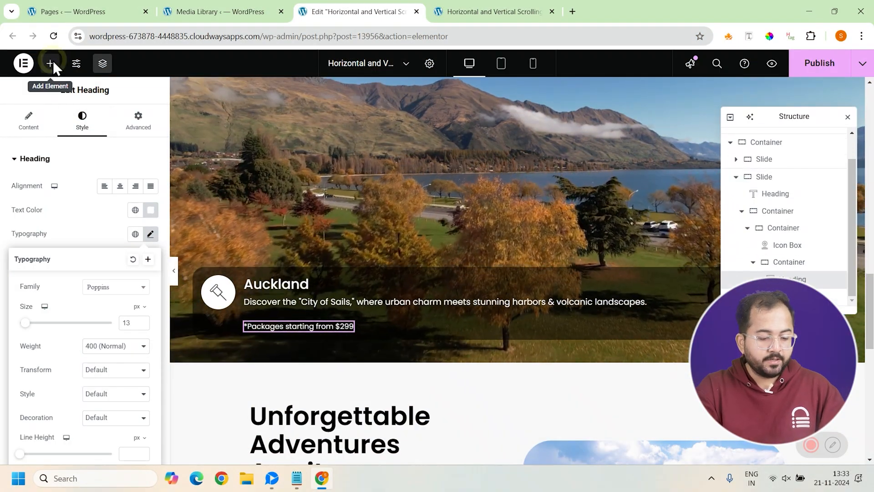
Step: Add a right-aligned 'Explore Now!' button with 5 px border radius to the Auckland card
{"action": "left_click", "coordinate": [50, 64]}
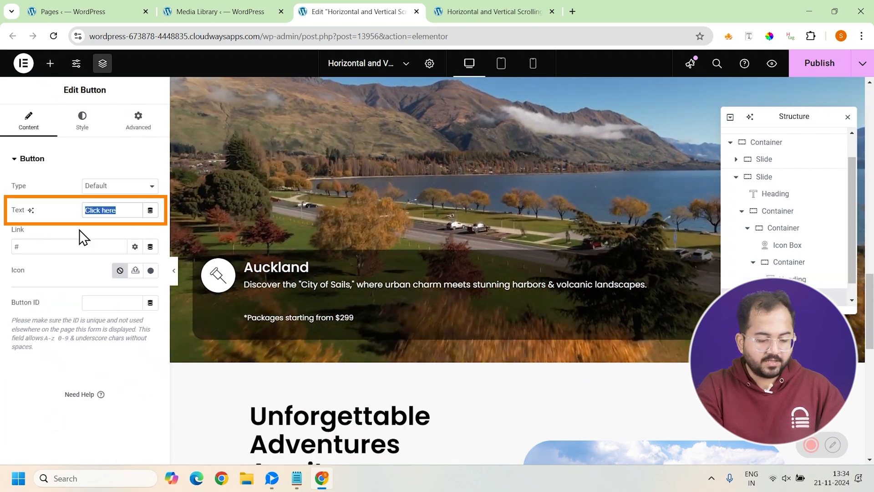
{"action": "type", "text": "Explore Now!"}
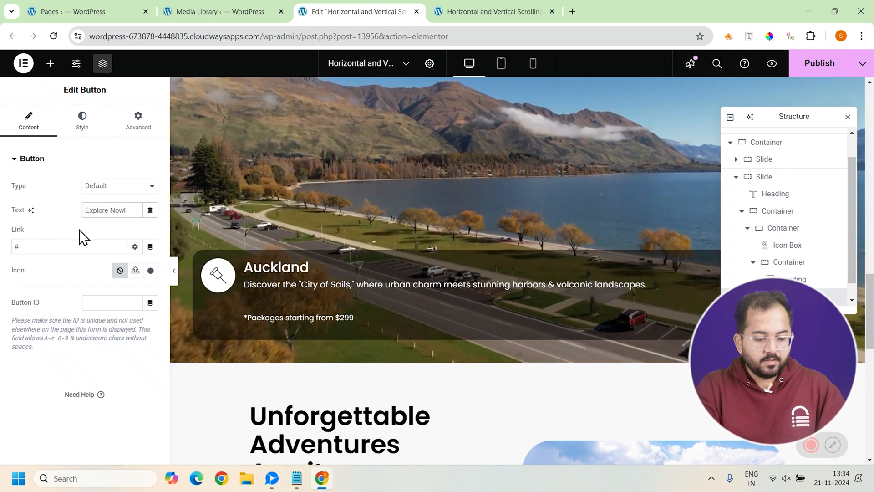
{"action": "left_click", "coordinate": [82, 120]}
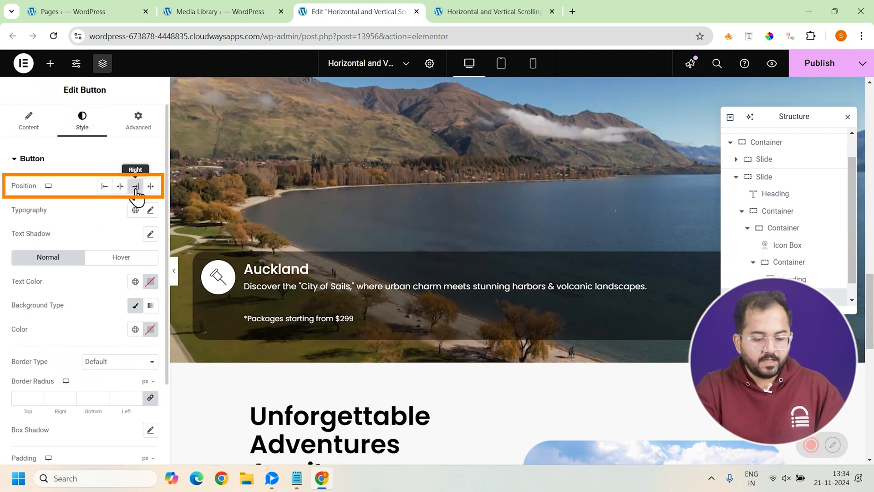
{"action": "left_click", "coordinate": [134, 329]}
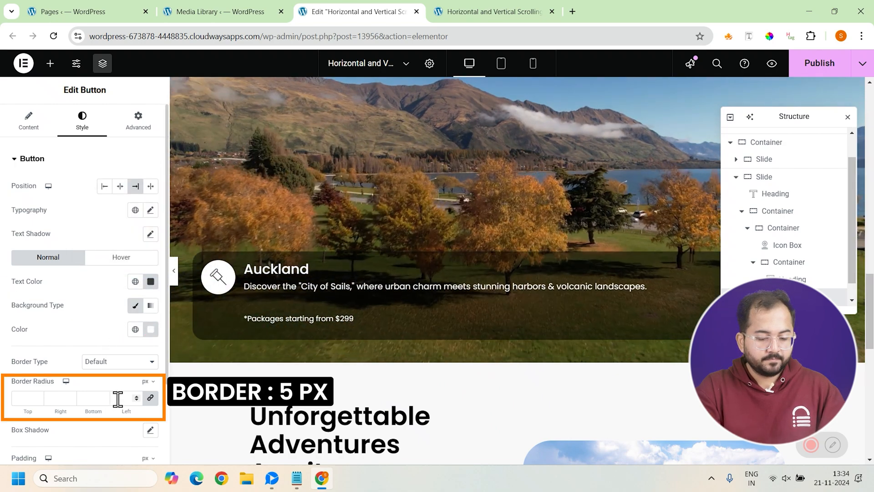
{"action": "type", "text": "5"}
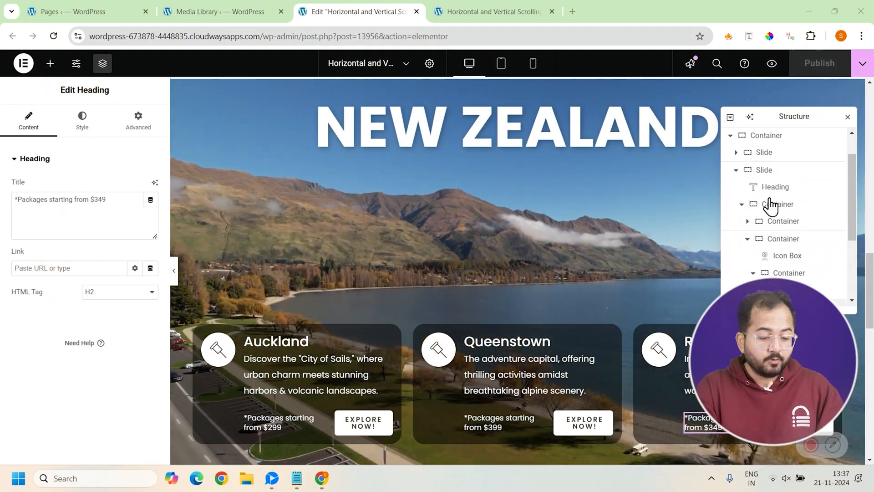
Step: Bring up the Navigator actions menu for the New Zealand slide to duplicate it
{"action": "right_click", "coordinate": [777, 204]}
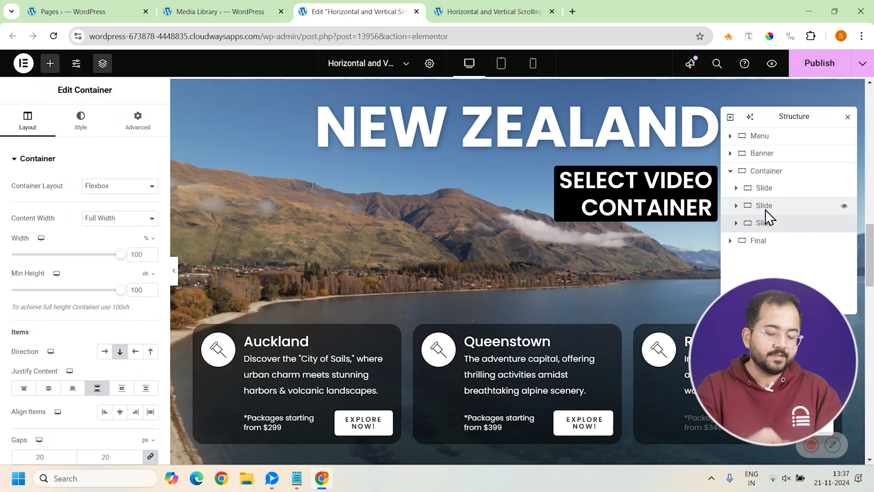
{"action": "right_click", "coordinate": [764, 206]}
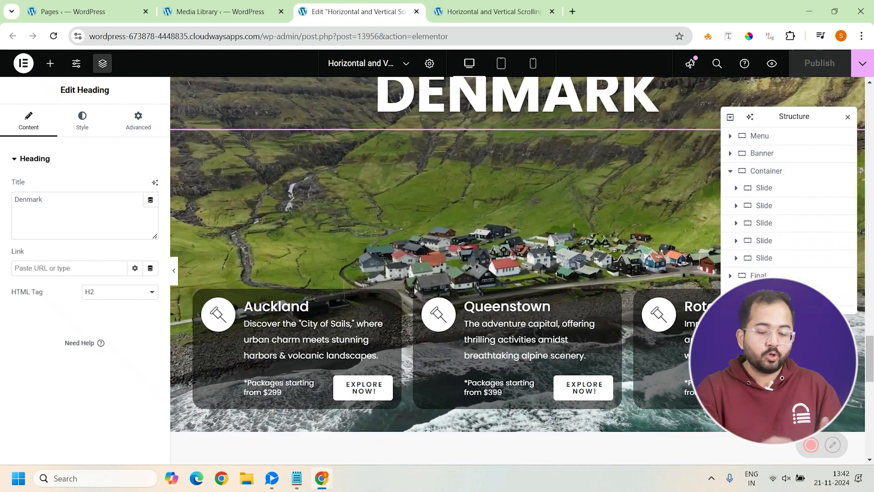
Step: Set the wrapper container's direction to Row with 0 gap between slides
{"action": "scroll", "scroll_direction": "down", "scroll_amount": 3}
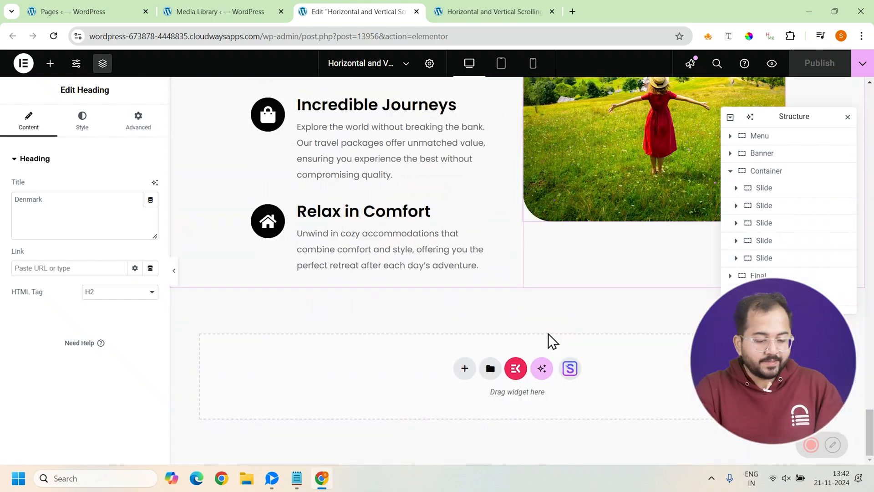
{"action": "left_click", "coordinate": [465, 368]}
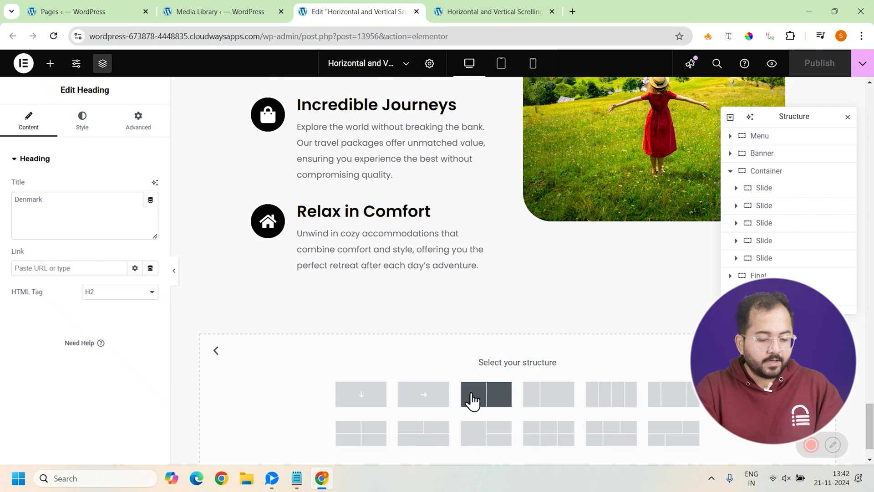
{"action": "left_click", "coordinate": [486, 394]}
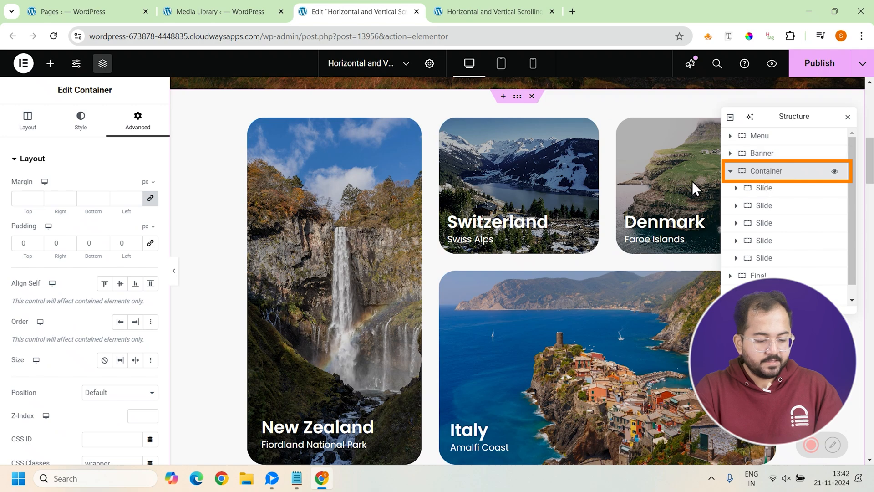
{"action": "left_click", "coordinate": [27, 120]}
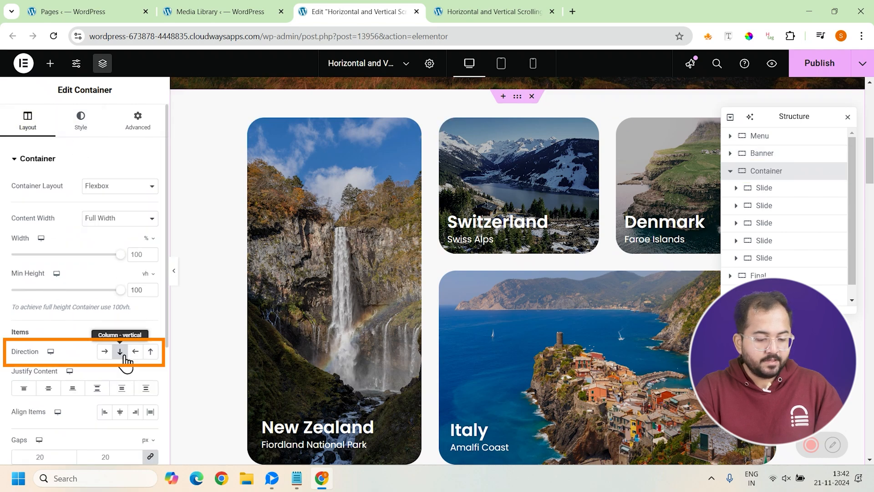
{"action": "left_click", "coordinate": [104, 352]}
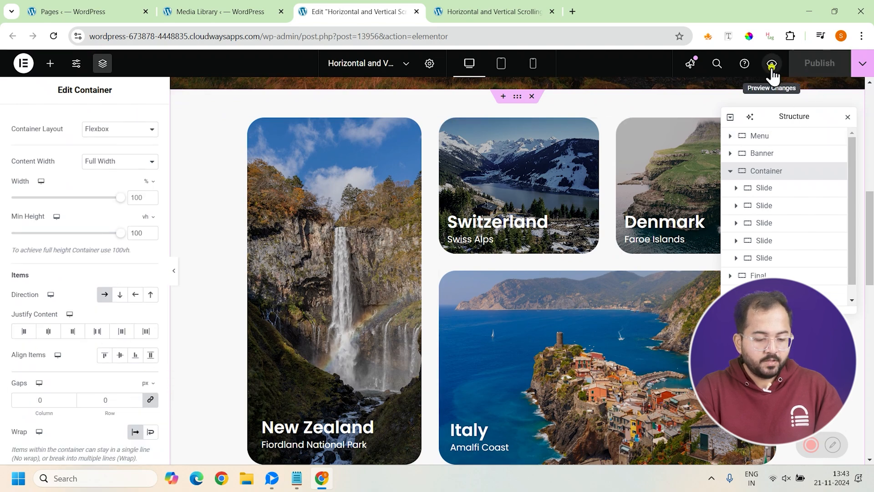
Step: Preview the page in a new tab and scroll through the sideways-moving slides
{"action": "left_click", "coordinate": [771, 63]}
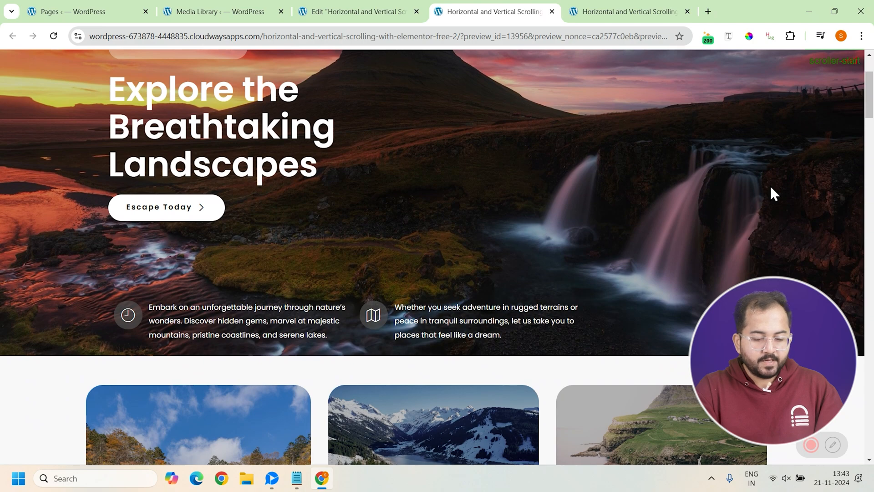
{"action": "scroll", "scroll_direction": "down", "scroll_amount": 3}
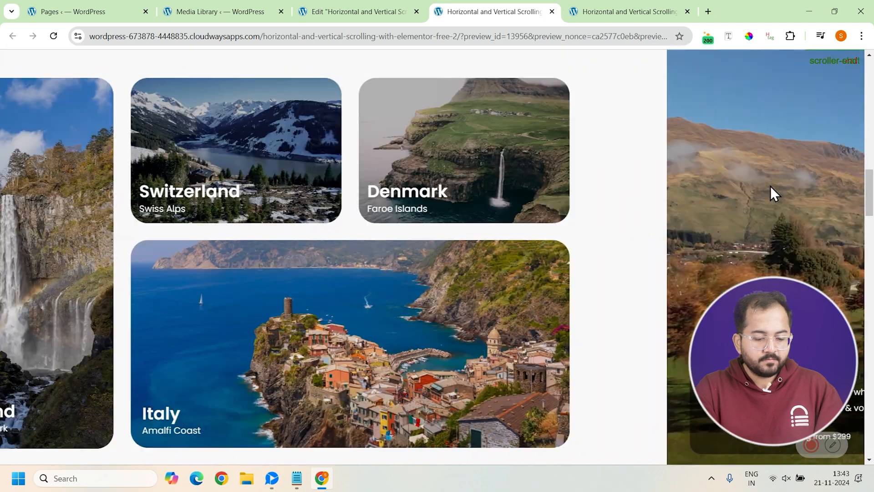
{"action": "scroll", "scroll_direction": "down", "scroll_amount": 3}
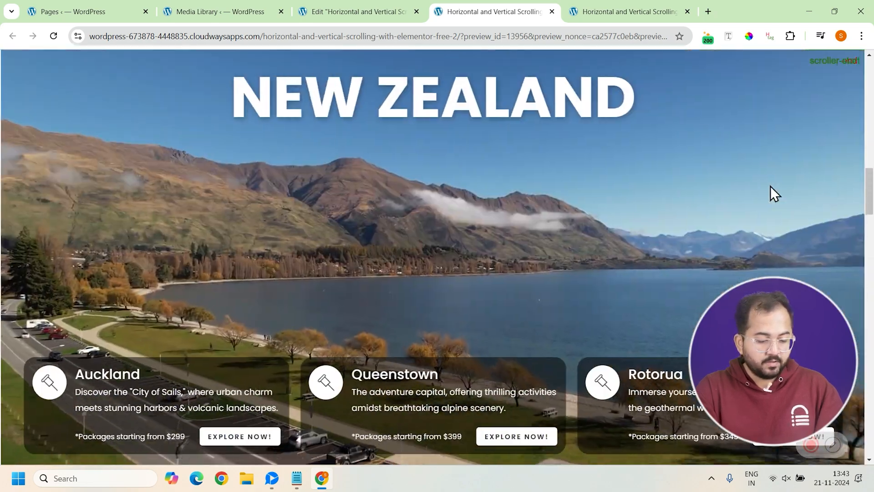
{"action": "scroll", "scroll_direction": "down", "scroll_amount": 3}
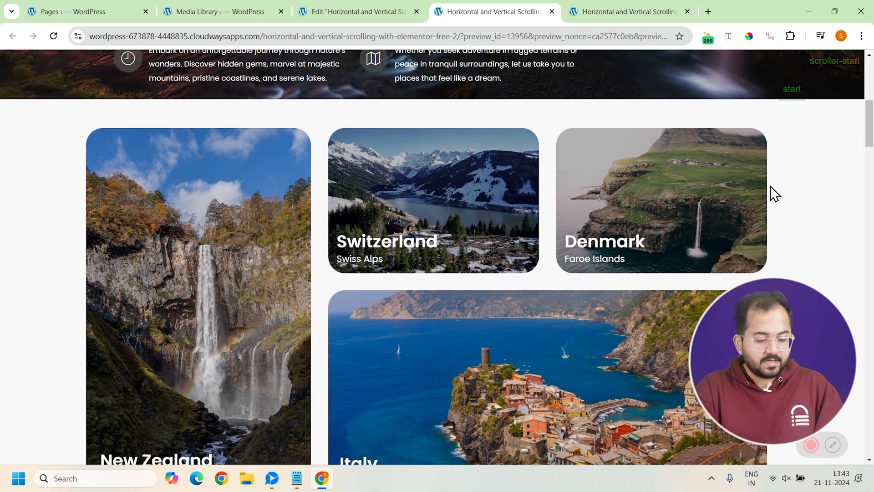
{"action": "scroll", "scroll_direction": "up", "scroll_amount": 3}
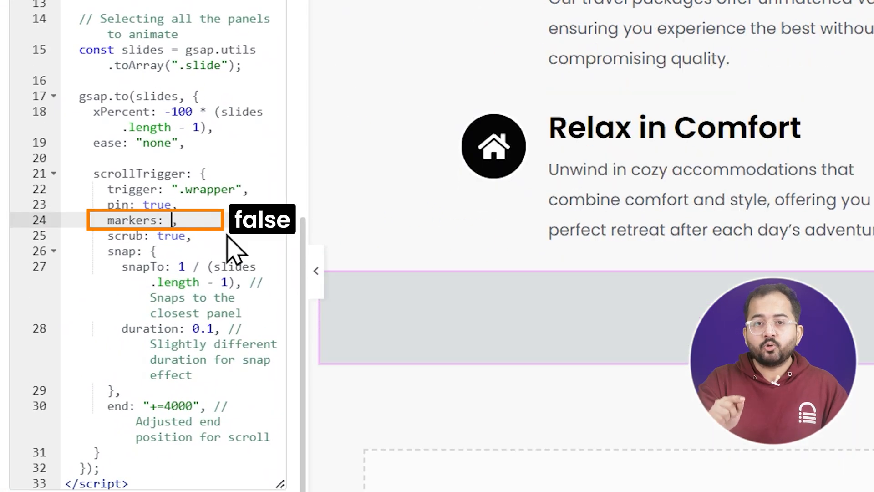
Step: Set the ScrollTrigger markers option to false and scroll the preview to confirm
{"action": "type", "text": "false"}
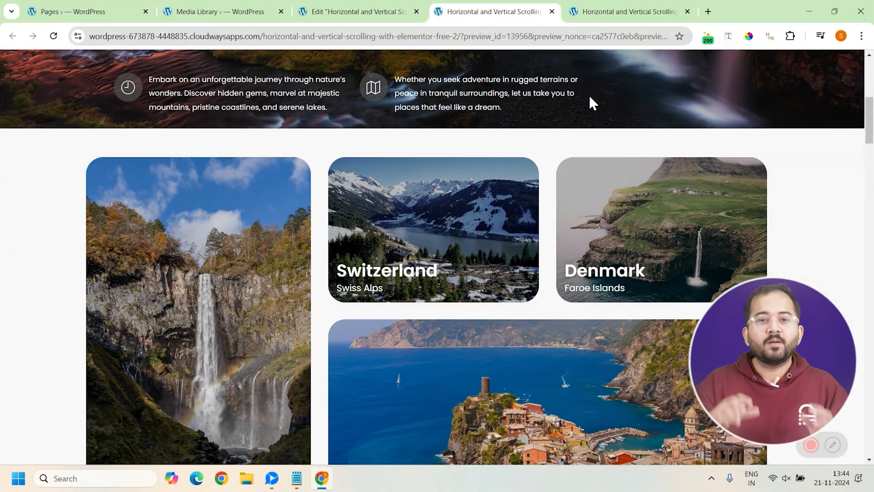
{"action": "scroll", "scroll_direction": "down", "scroll_amount": 3}
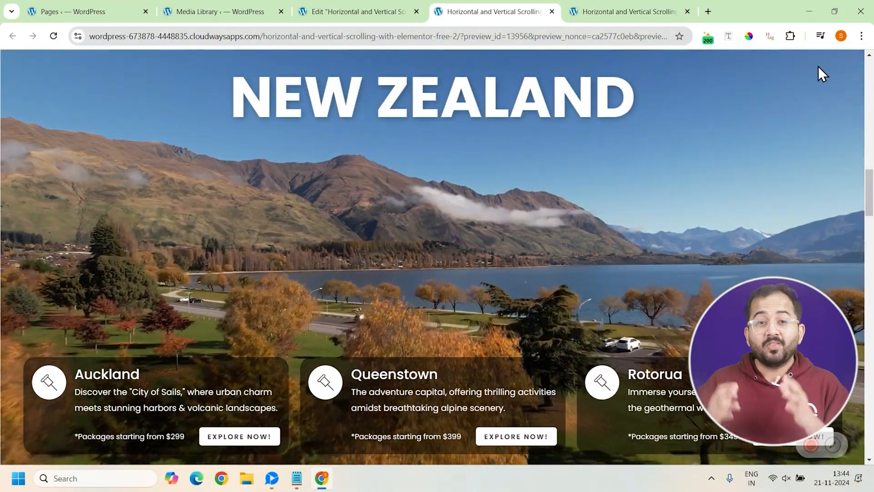